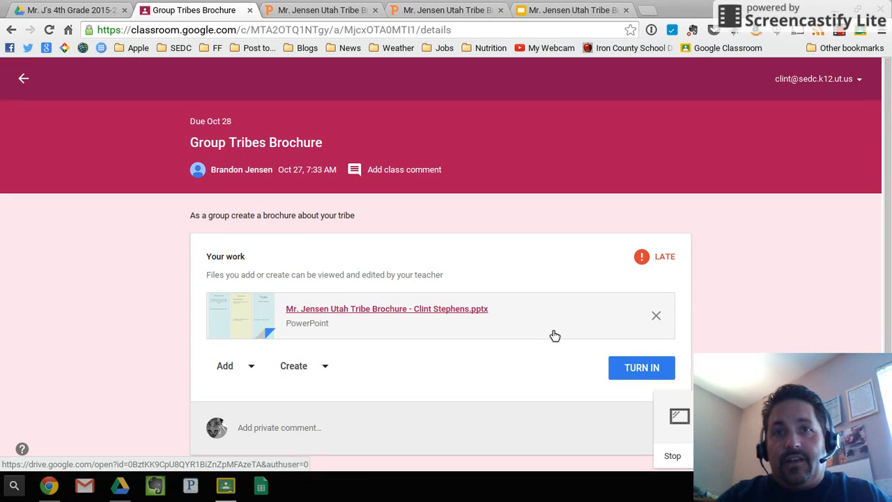
{"action": "mouse_move", "coordinate": [569, 270]}
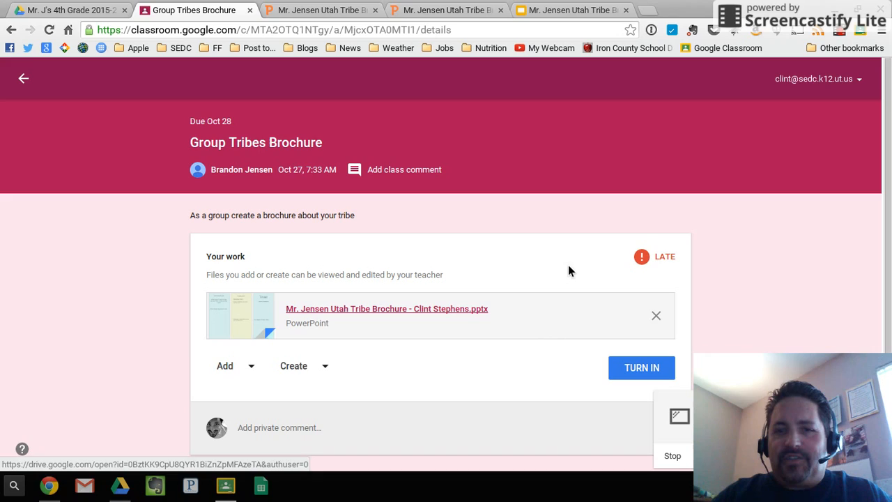
{"action": "mouse_move", "coordinate": [515, 280]}
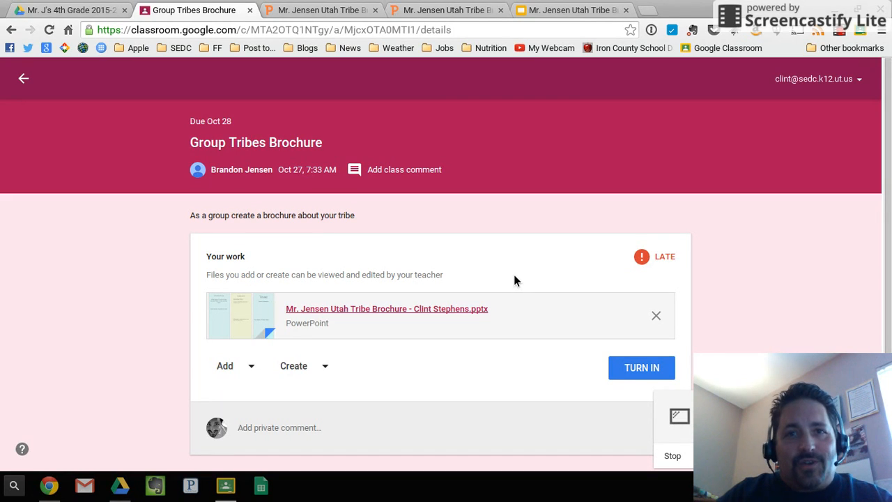
{"action": "mouse_move", "coordinate": [224, 366]}
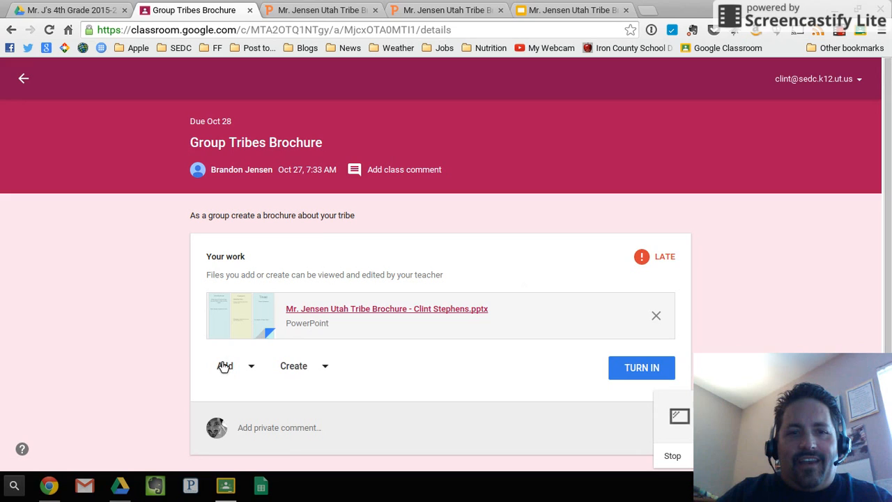
{"action": "mouse_move", "coordinate": [250, 309]}
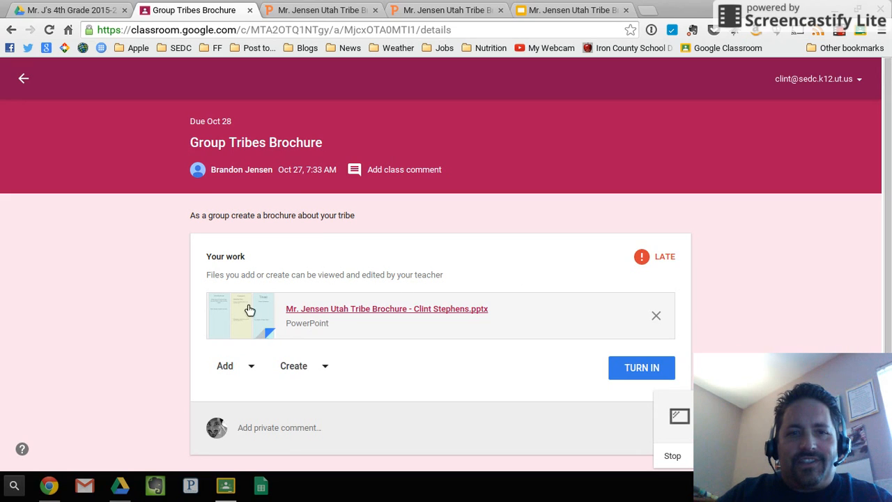
Return to the Mr. J's 4th Grade stream and bring up the full Assignments To-Do list via View All
{"action": "left_click", "coordinate": [23, 78]}
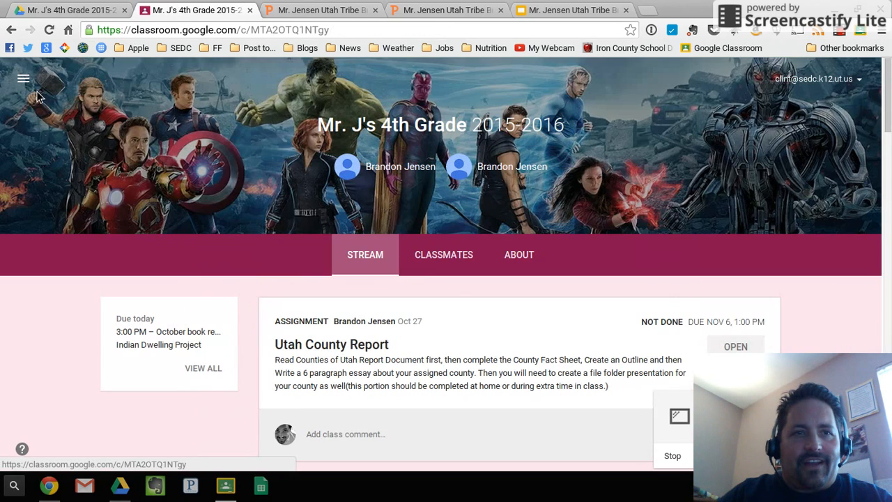
{"action": "scroll", "scroll_direction": "down", "scroll_amount": 3}
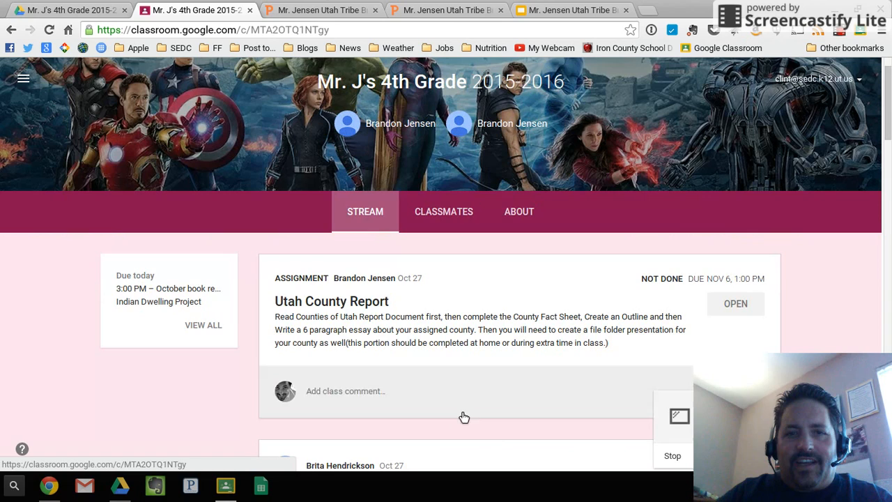
{"action": "mouse_move", "coordinate": [204, 326]}
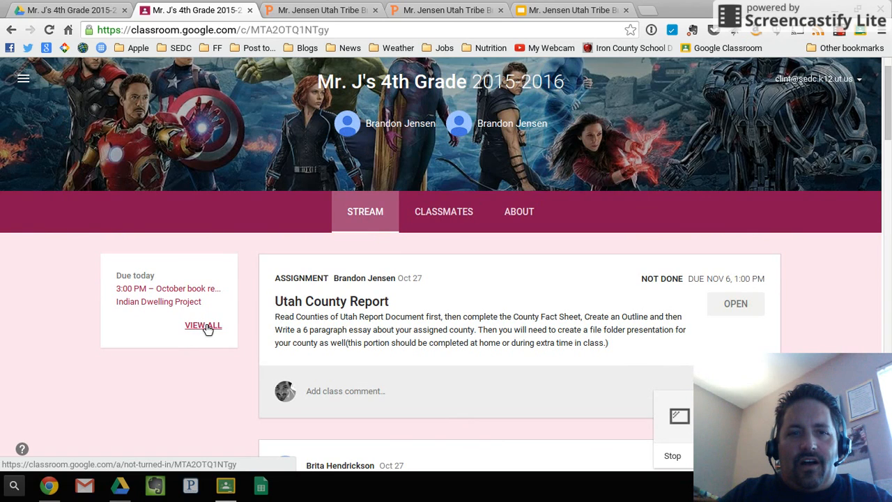
{"action": "left_click", "coordinate": [203, 326]}
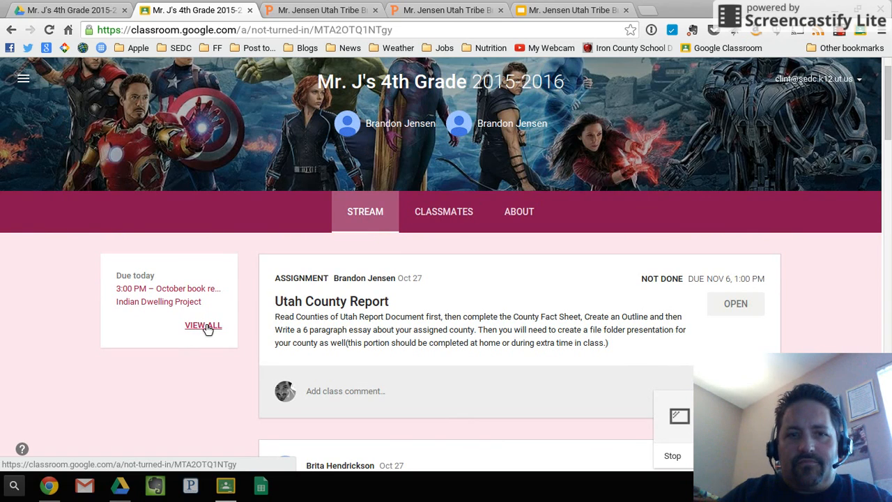
{"action": "left_click", "coordinate": [204, 326]}
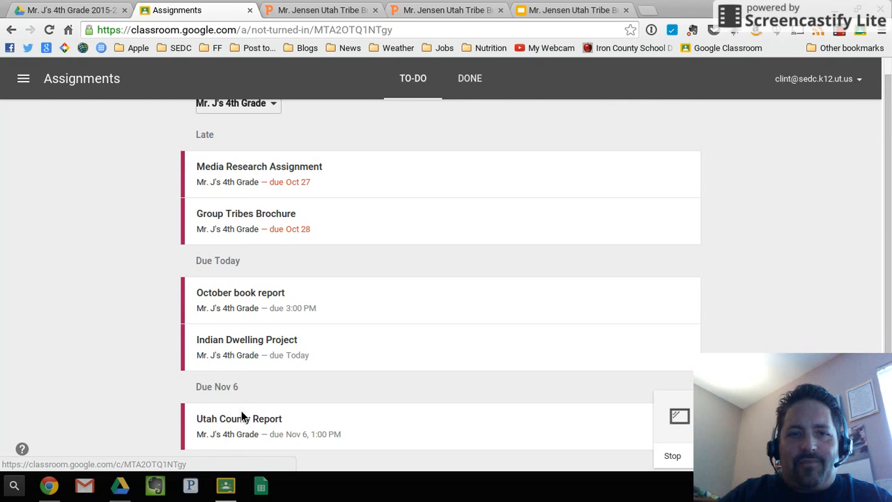
{"action": "scroll", "scroll_direction": "up", "scroll_amount": 3}
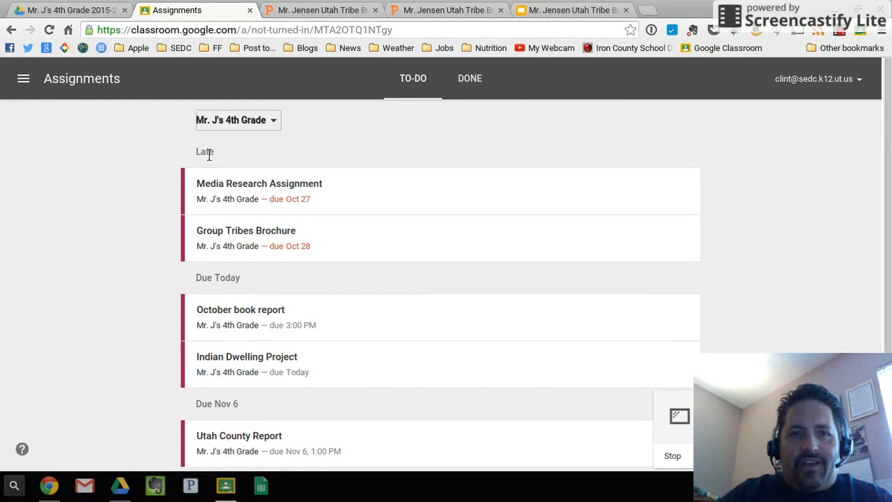
{"action": "mouse_move", "coordinate": [264, 418]}
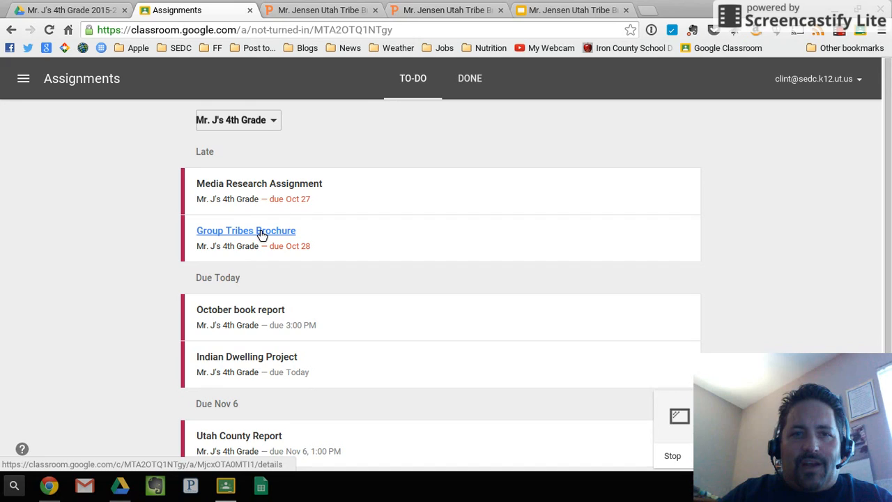
Open the late Group Tribes Brochure assignment from the To-Do list with its PowerPoint attached
{"action": "left_click", "coordinate": [245, 230]}
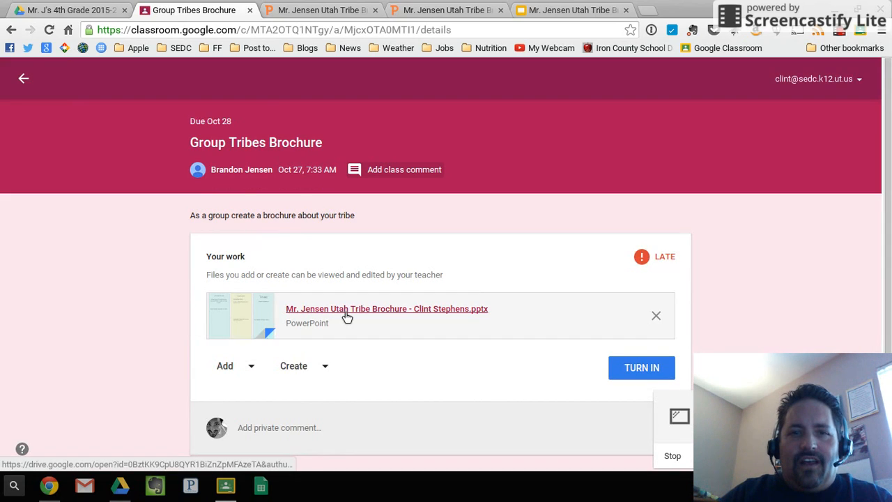
{"action": "mouse_move", "coordinate": [405, 314]}
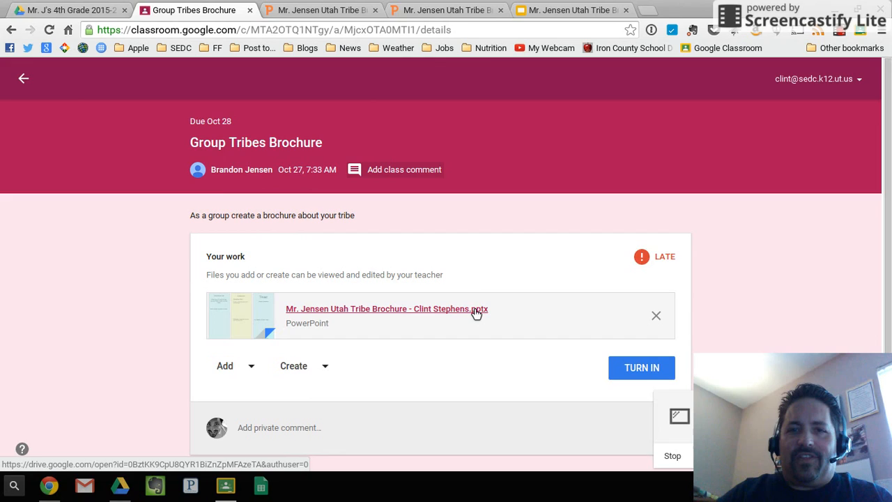
{"action": "mouse_move", "coordinate": [467, 324]}
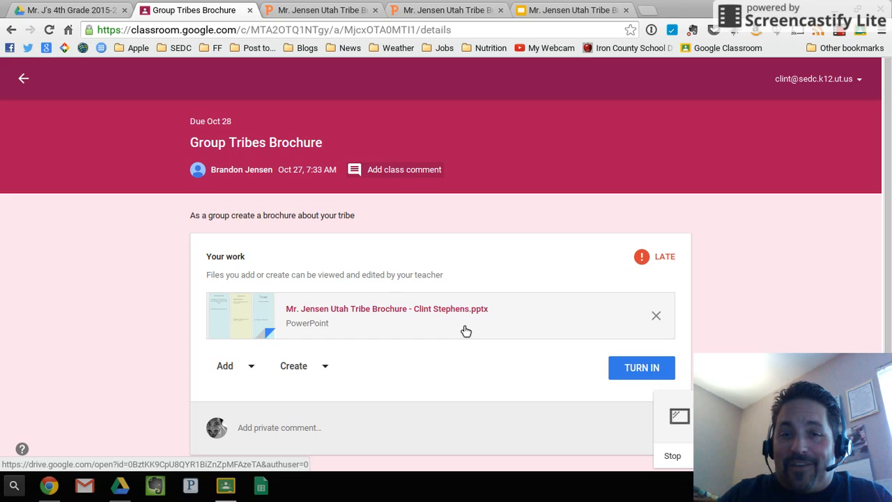
{"action": "mouse_move", "coordinate": [439, 327]}
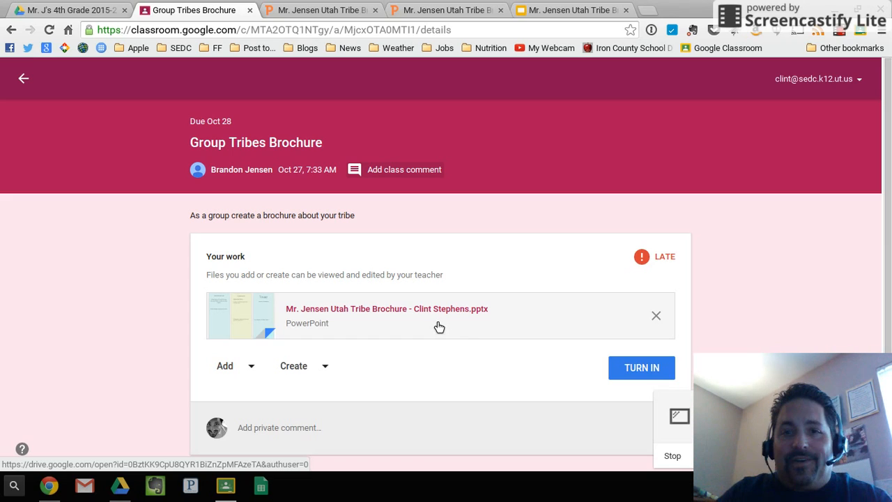
{"action": "mouse_move", "coordinate": [432, 339]}
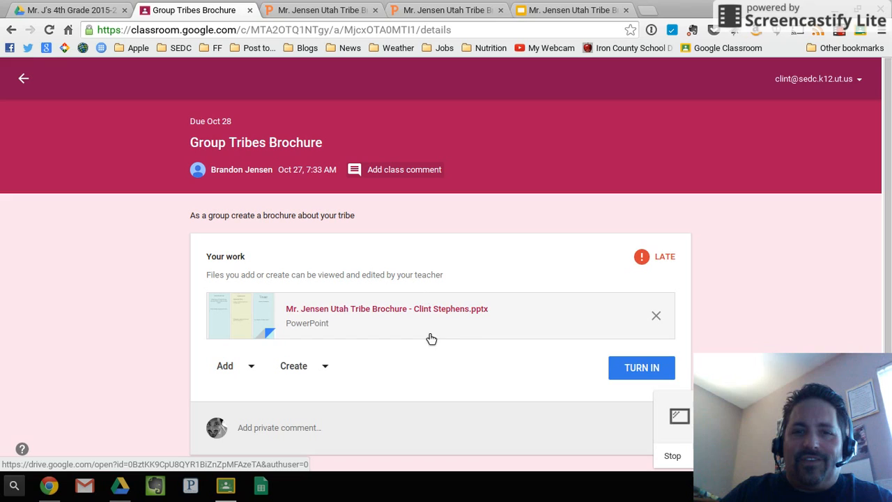
{"action": "mouse_move", "coordinate": [415, 324]}
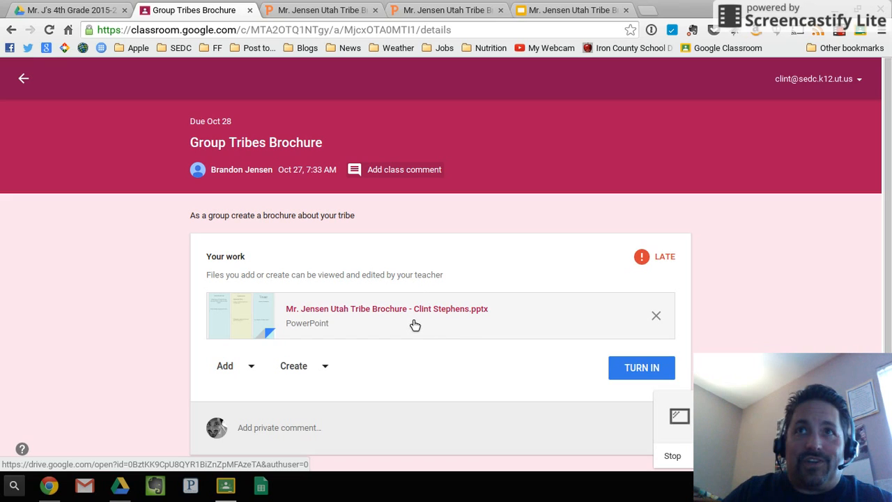
{"action": "mouse_move", "coordinate": [413, 325]}
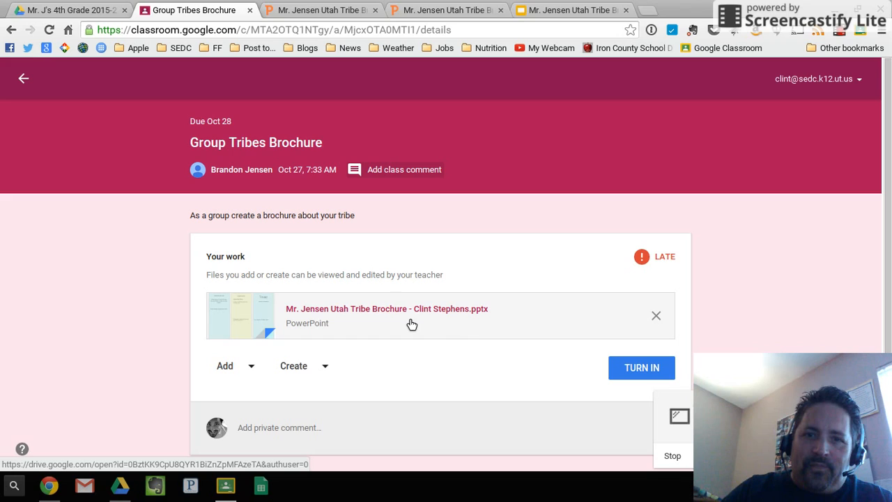
{"action": "mouse_move", "coordinate": [392, 309]}
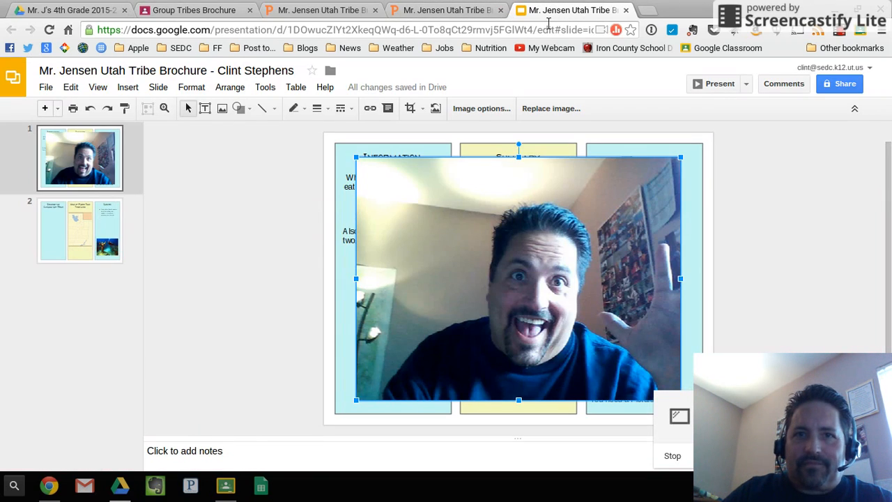
Switch to the brochure presentation and browse the File and Insert menus to add a photo to slide 1
{"action": "left_click", "coordinate": [446, 10]}
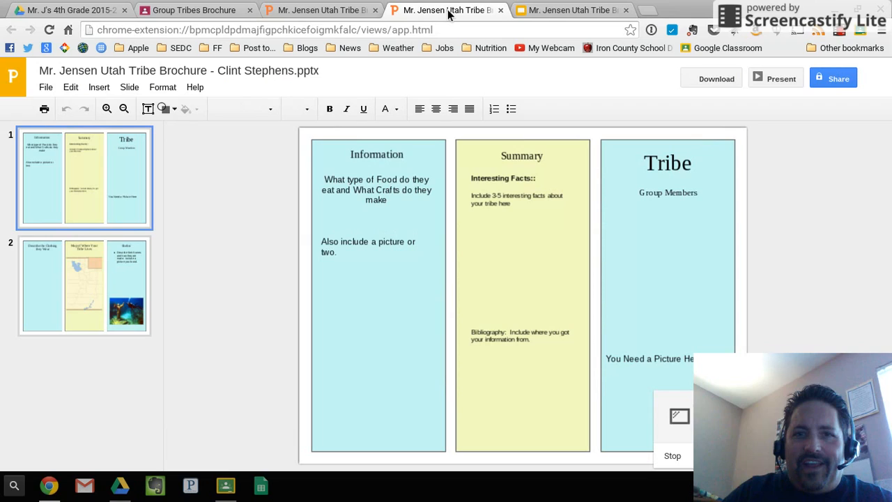
{"action": "mouse_move", "coordinate": [46, 89]}
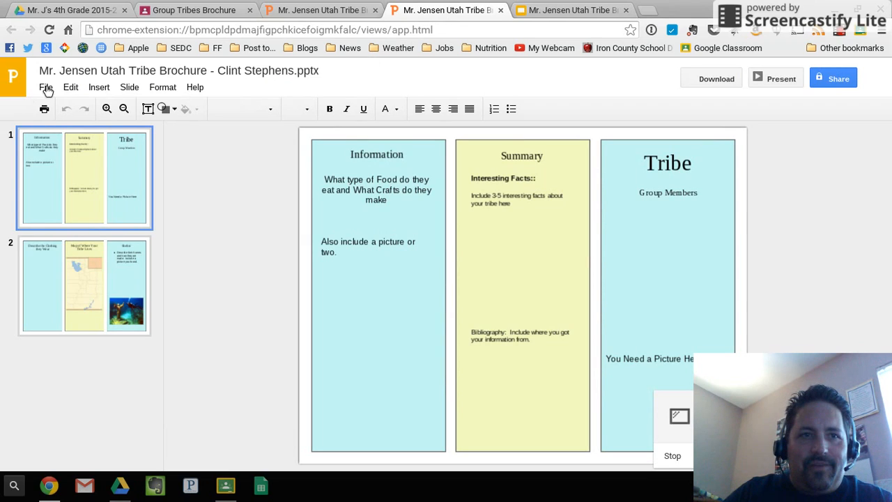
{"action": "left_click", "coordinate": [46, 87]}
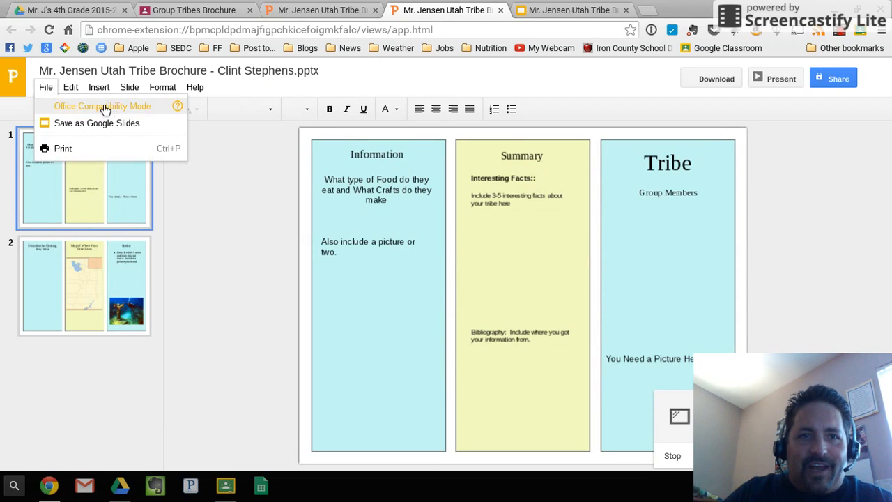
{"action": "left_click", "coordinate": [99, 87]}
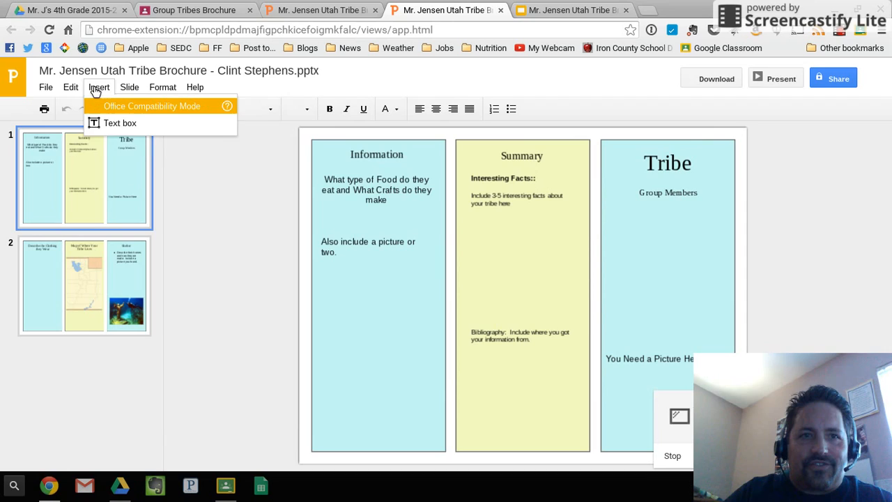
{"action": "left_click", "coordinate": [45, 86]}
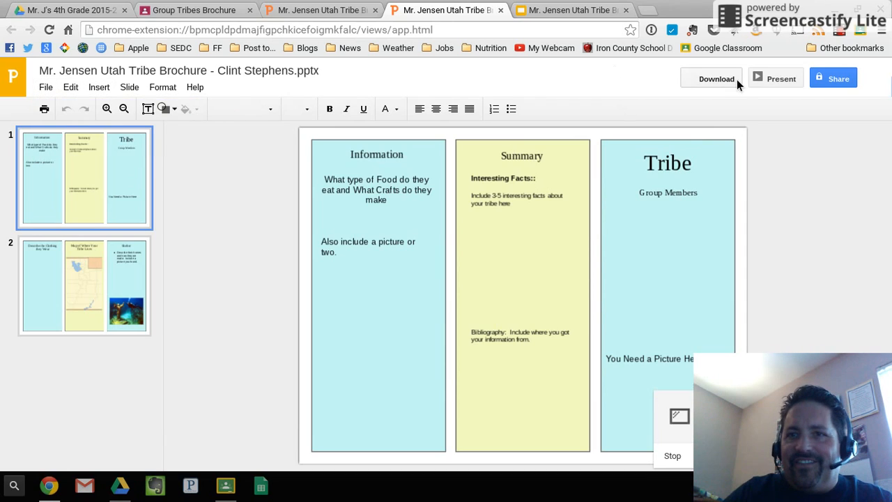
{"action": "mouse_move", "coordinate": [641, 85]}
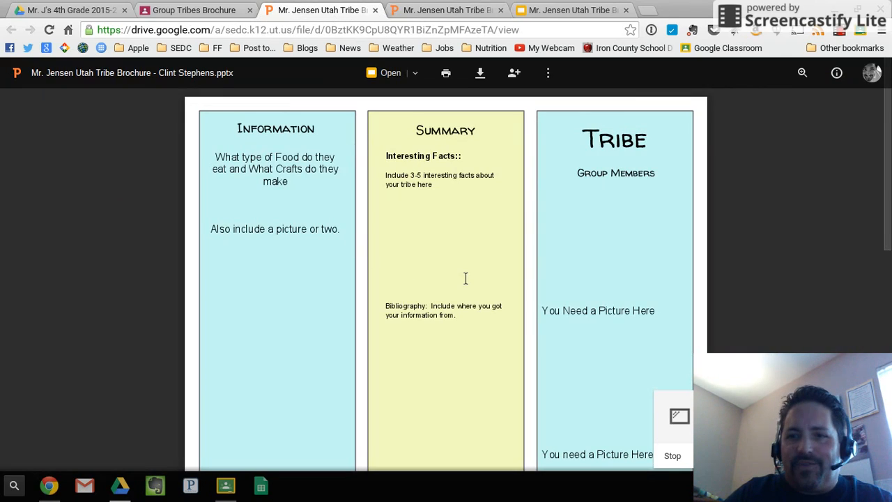
{"action": "mouse_move", "coordinate": [391, 73]}
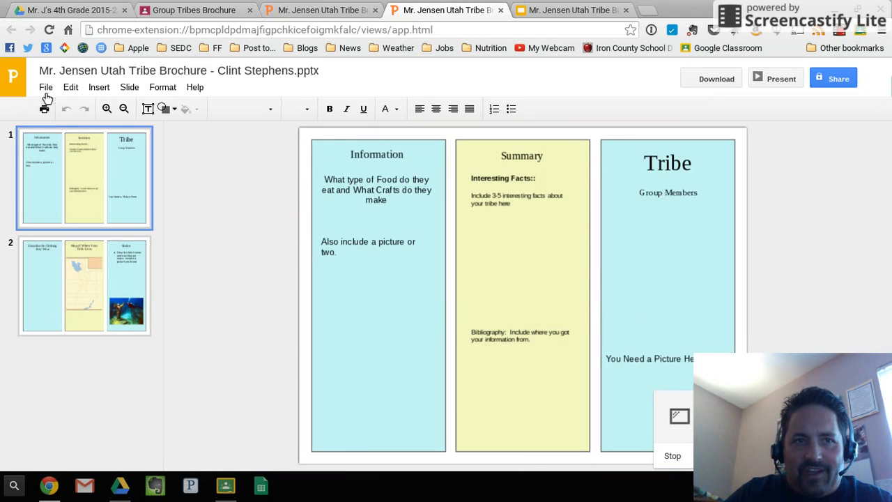
{"action": "left_click", "coordinate": [44, 86]}
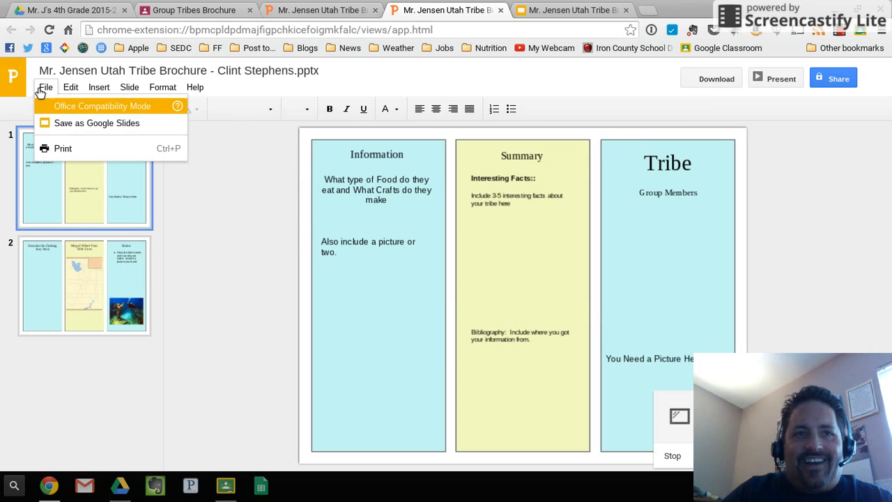
{"action": "mouse_move", "coordinate": [578, 10]}
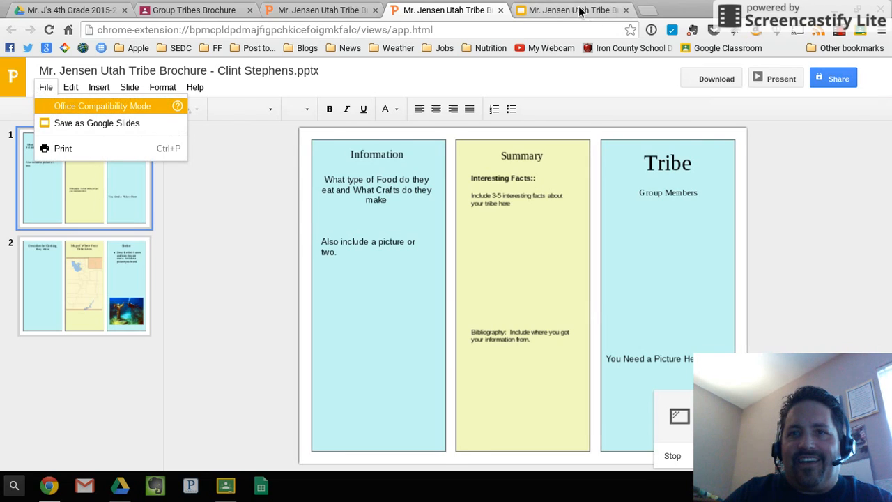
{"action": "left_click", "coordinate": [97, 123]}
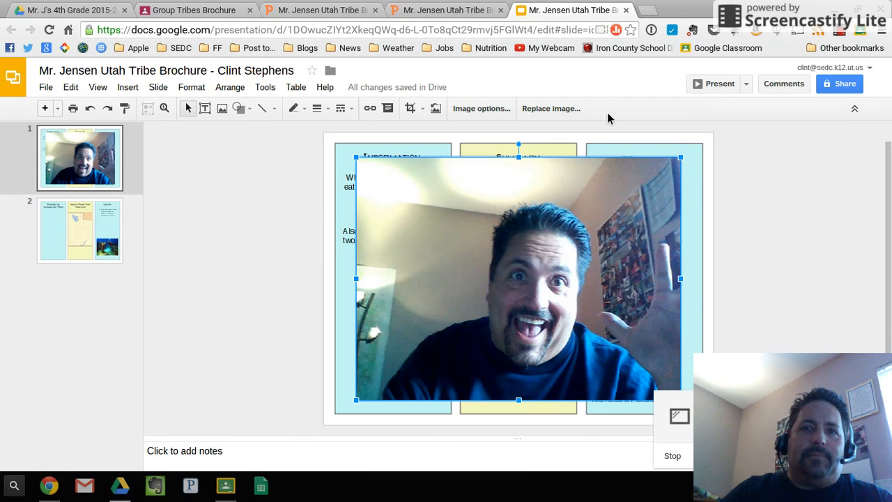
Return to the Group Tribes Brochure assignment and start adding work from Google Drive
{"action": "left_click", "coordinate": [194, 10]}
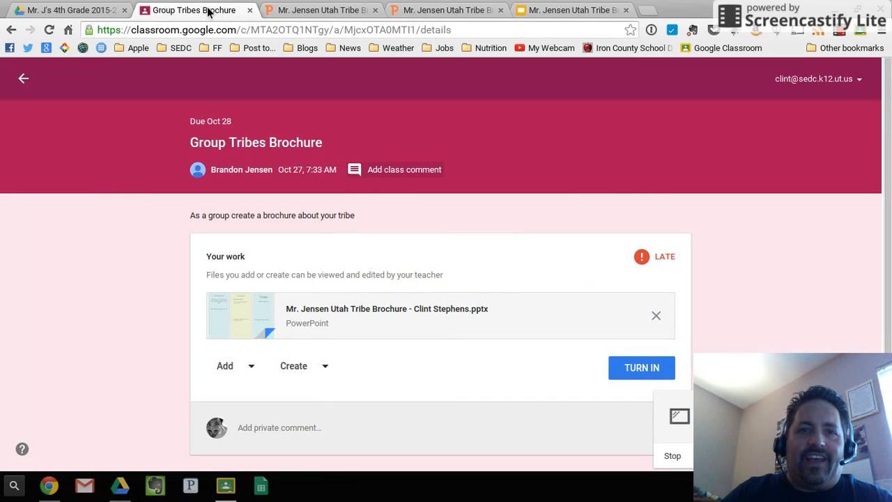
{"action": "mouse_move", "coordinate": [594, 368]}
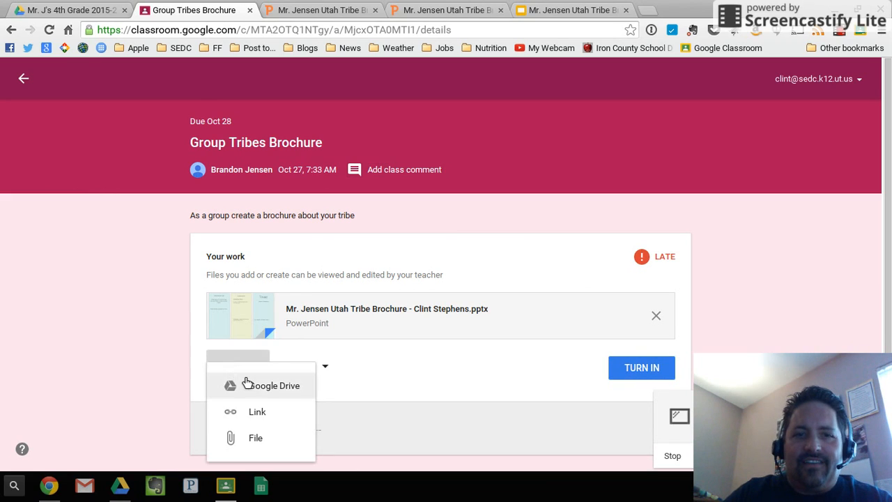
{"action": "left_click", "coordinate": [271, 384]}
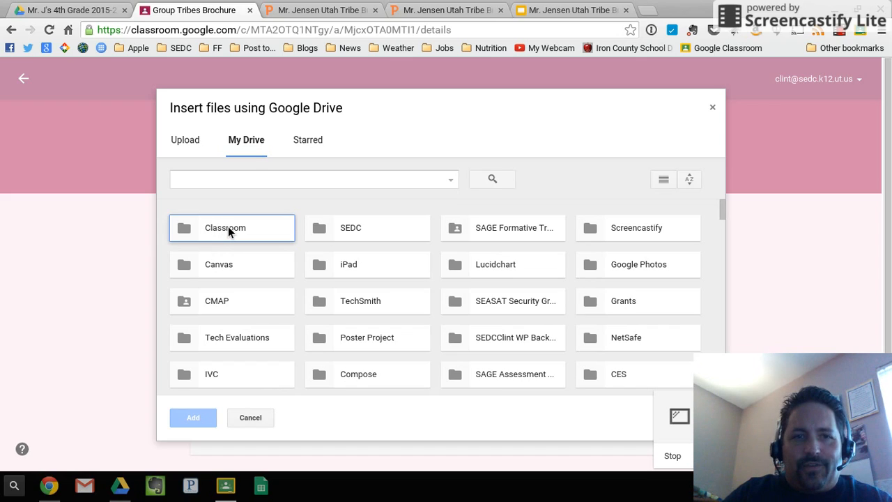
Attach the Google Slides brochure from Classroom > 4th Grade 2015-2016 instead of the PowerPoint copy
{"action": "double_click", "coordinate": [226, 227]}
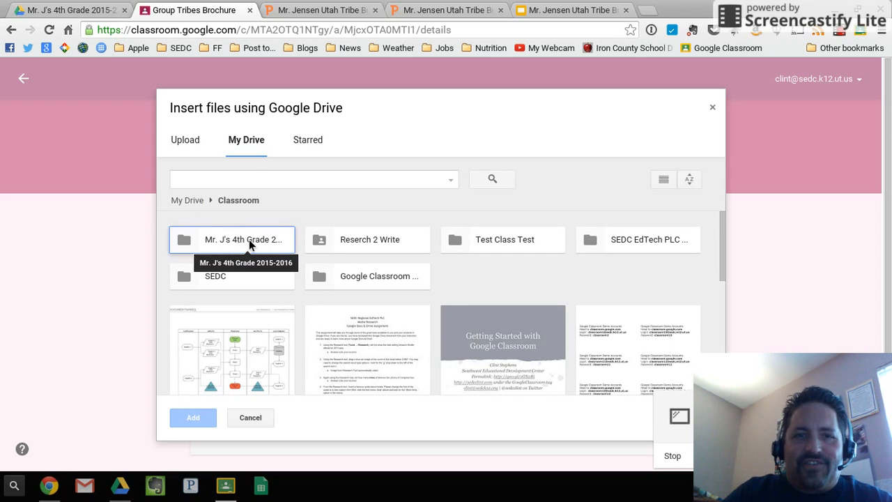
{"action": "mouse_move", "coordinate": [232, 241]}
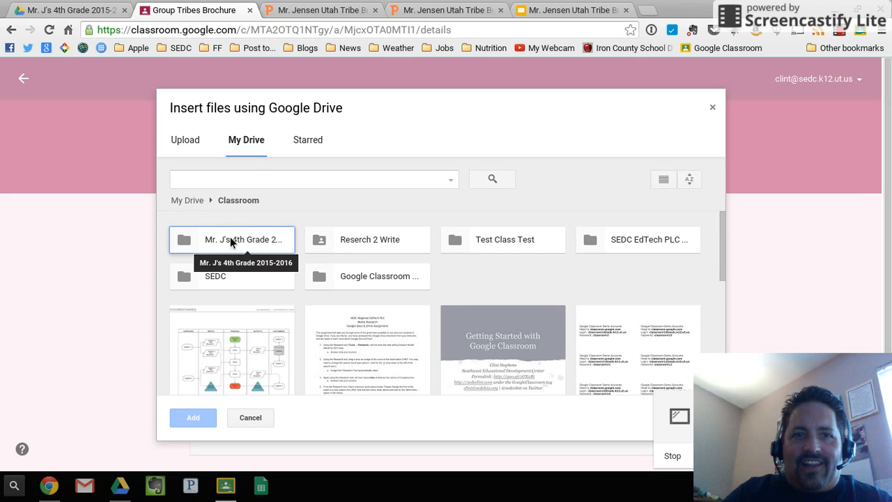
{"action": "double_click", "coordinate": [242, 240]}
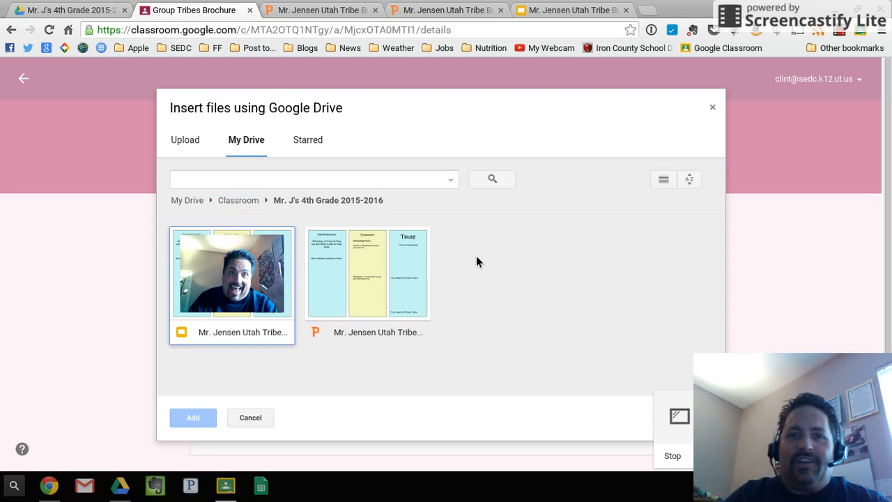
{"action": "mouse_move", "coordinate": [251, 301]}
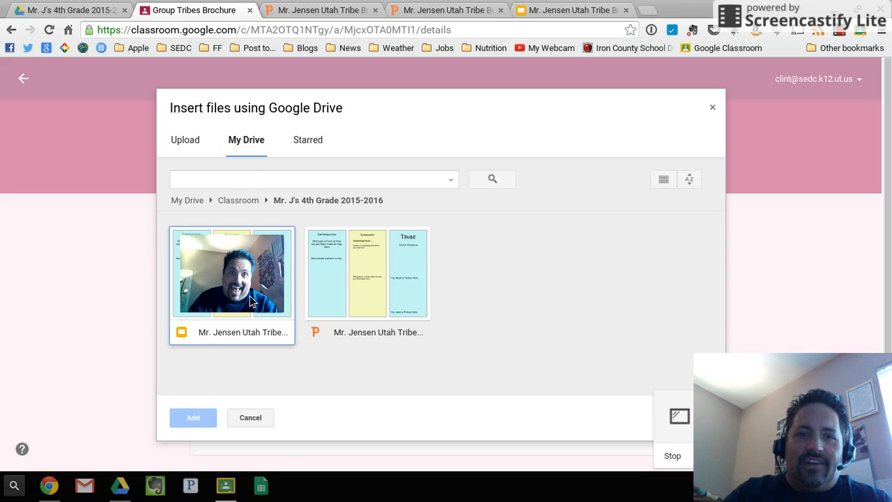
{"action": "left_click", "coordinate": [367, 272]}
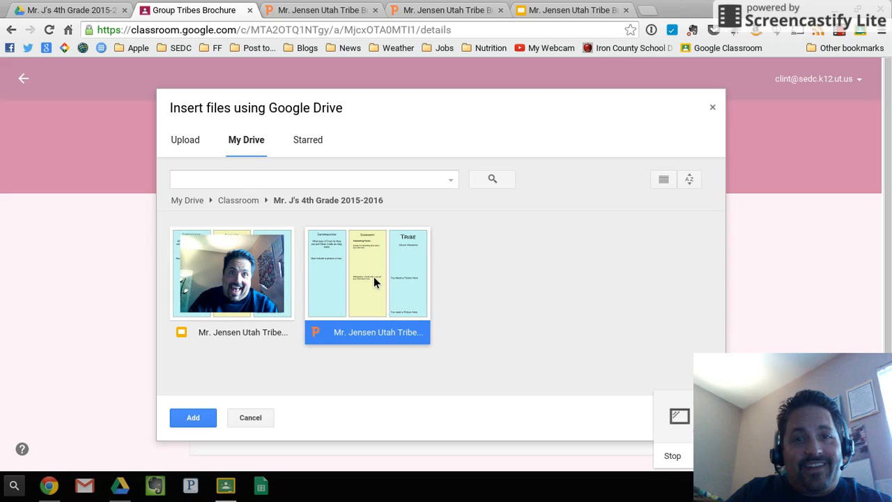
{"action": "mouse_move", "coordinate": [232, 287]}
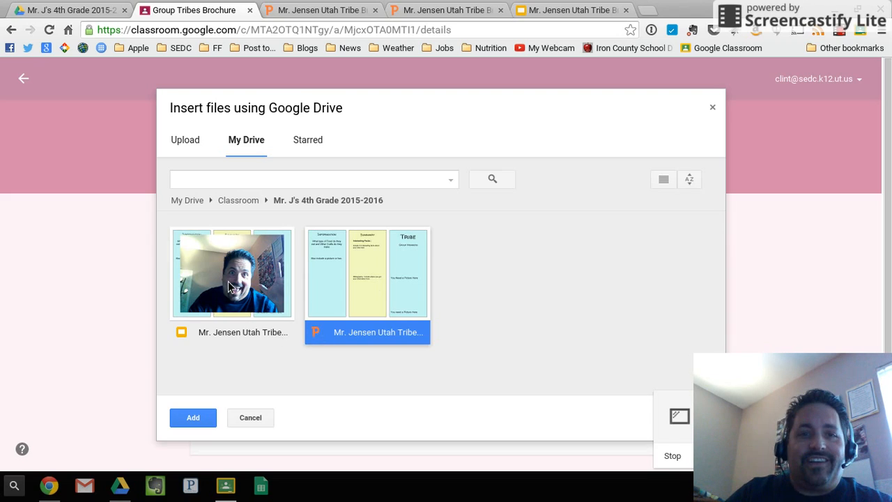
{"action": "left_click", "coordinate": [231, 274]}
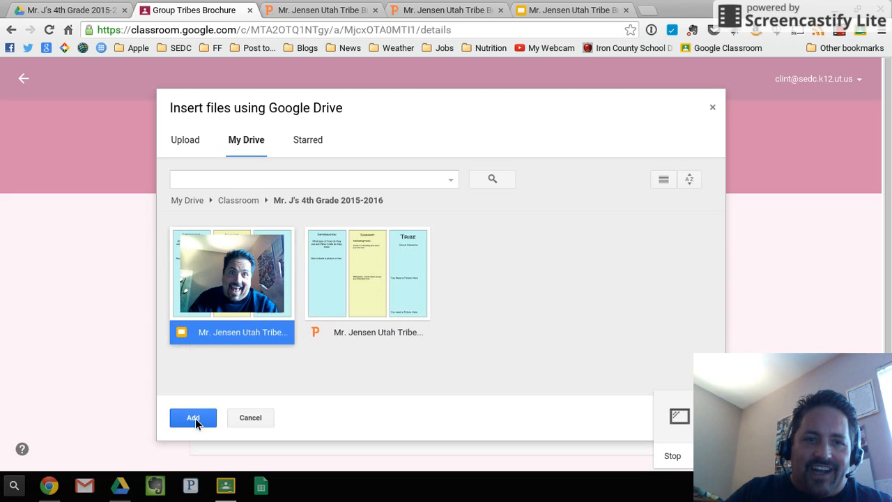
{"action": "left_click", "coordinate": [192, 418]}
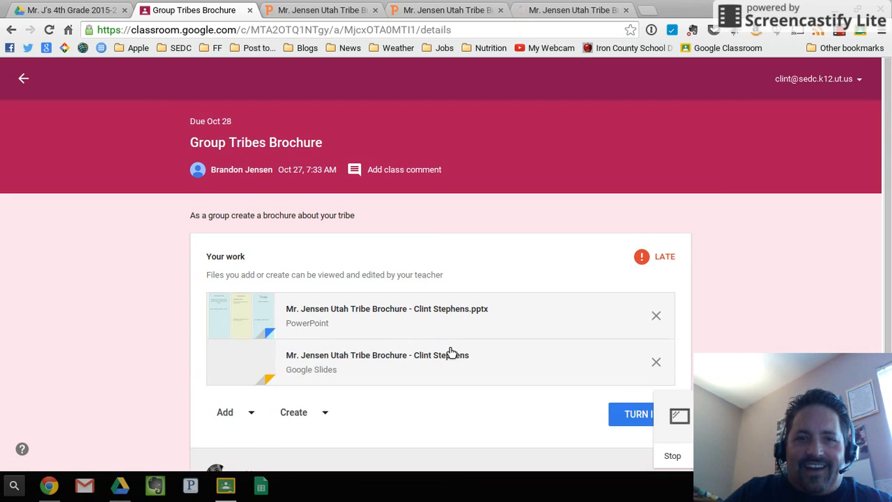
Remove the .pptx attachment, then turn in the assignment with only the Slides brochure and confirm
{"action": "scroll", "scroll_direction": "down", "scroll_amount": 3}
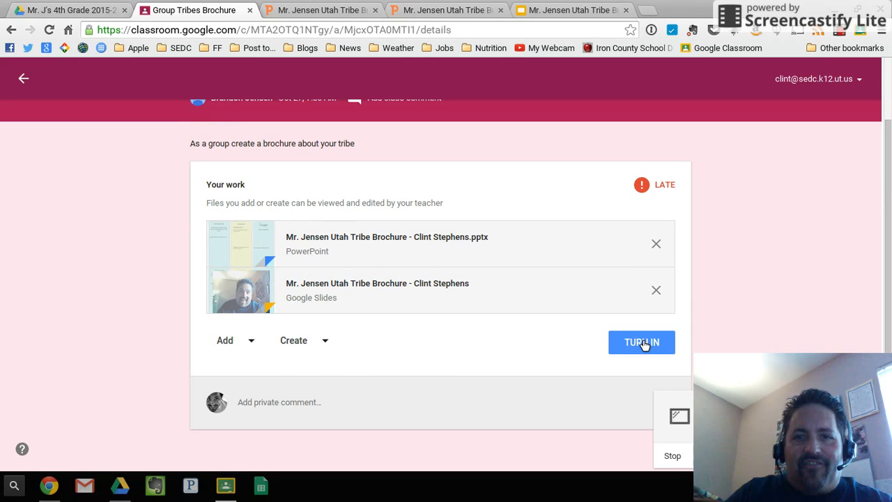
{"action": "mouse_move", "coordinate": [320, 304]}
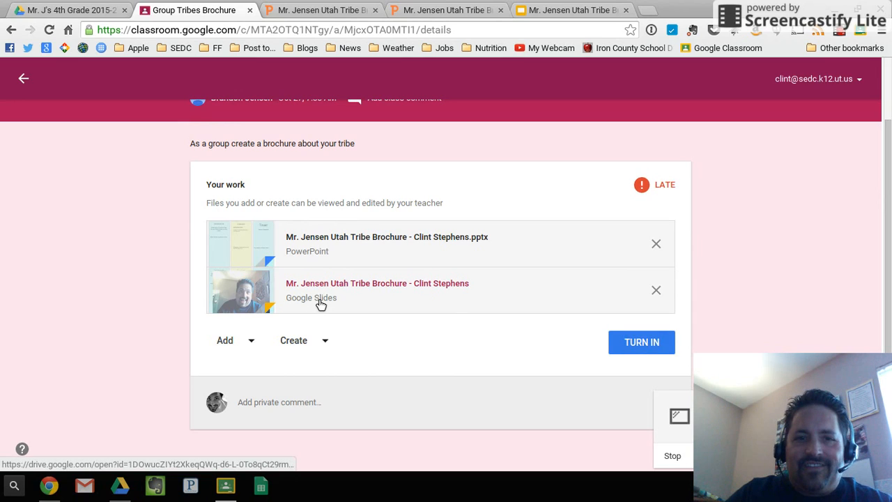
{"action": "mouse_move", "coordinate": [345, 237]}
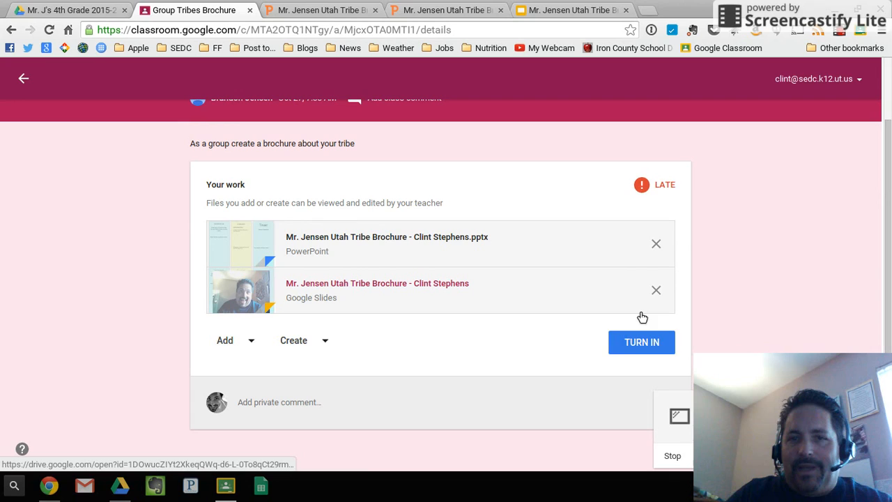
{"action": "left_click", "coordinate": [641, 342]}
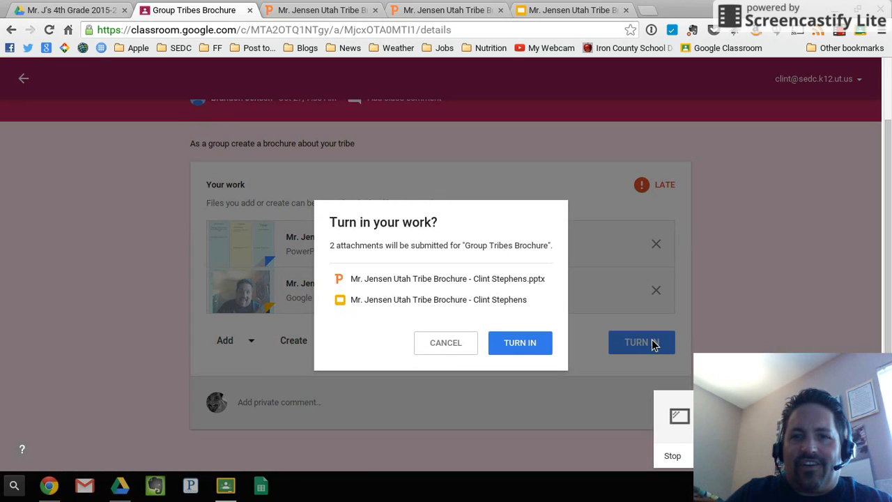
{"action": "mouse_move", "coordinate": [519, 343]}
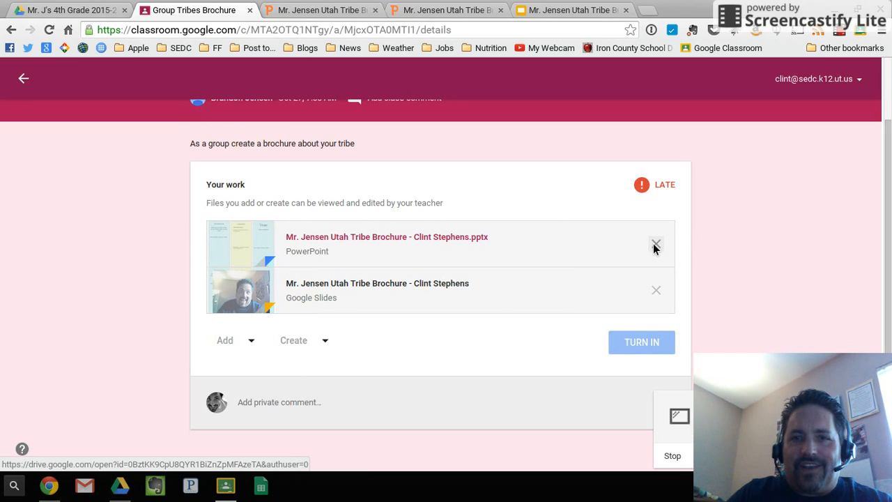
{"action": "left_click", "coordinate": [655, 245]}
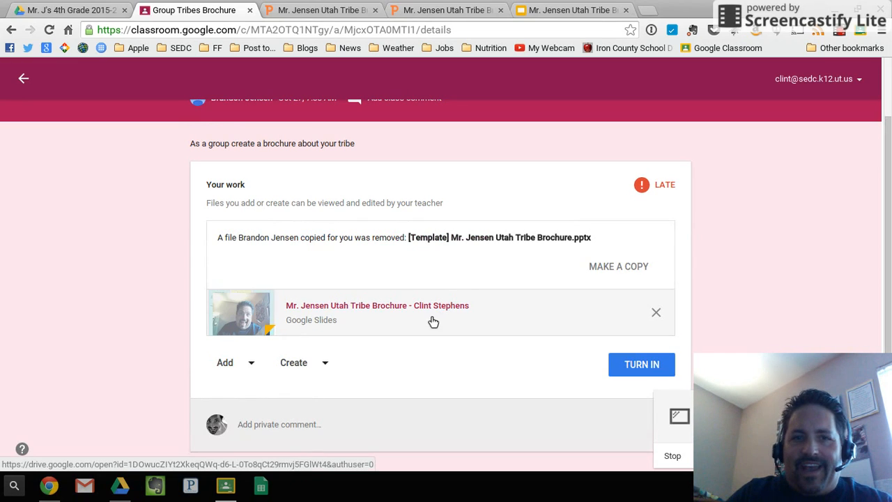
{"action": "mouse_move", "coordinate": [490, 315]}
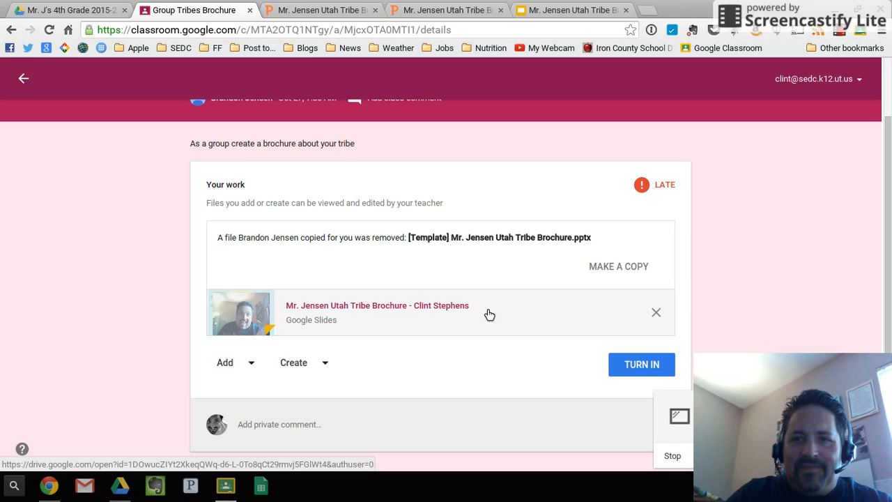
{"action": "left_click", "coordinate": [641, 363]}
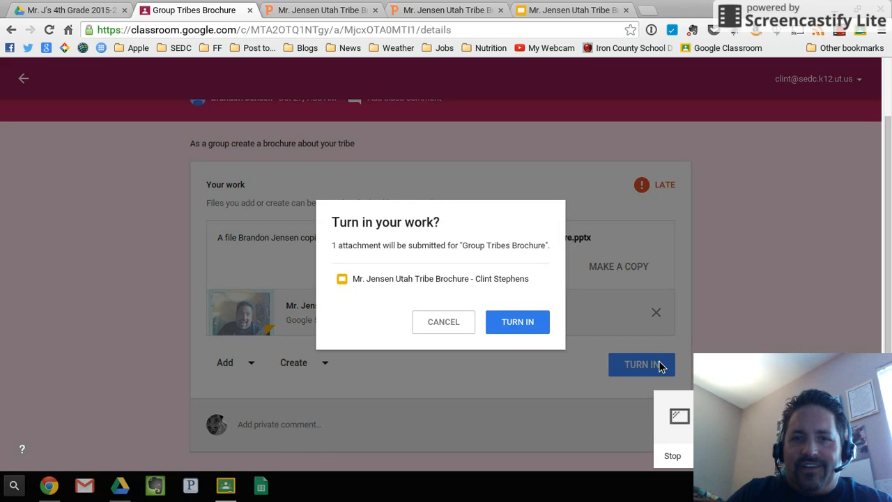
{"action": "left_click", "coordinate": [517, 320]}
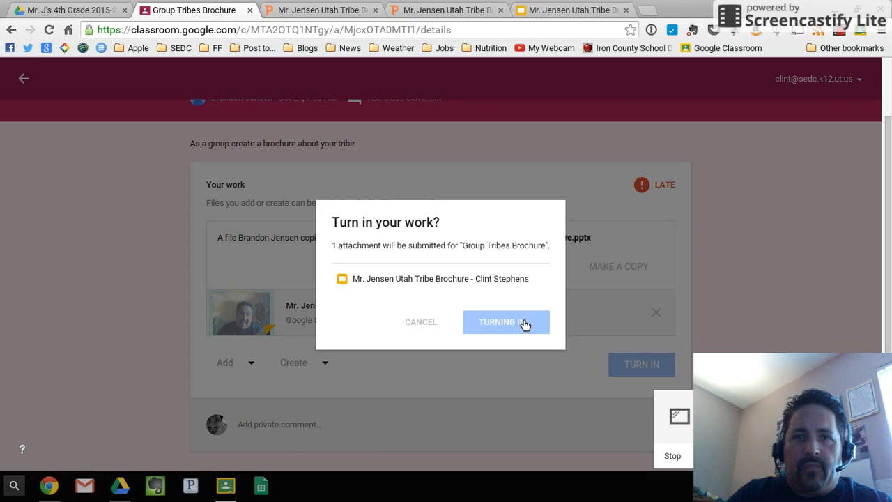
{"action": "left_click", "coordinate": [506, 320]}
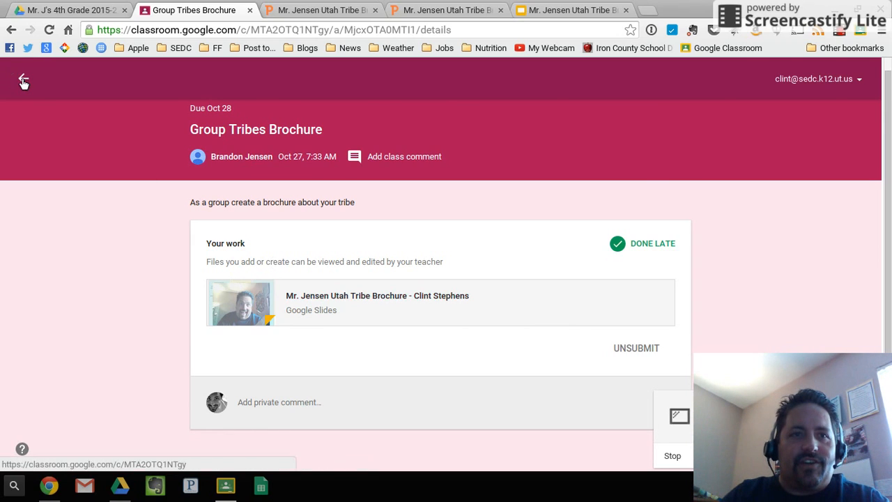
Leave the assignment, go to the Classes page and open the SEDC EdTech PLC class stream
{"action": "left_click", "coordinate": [22, 78]}
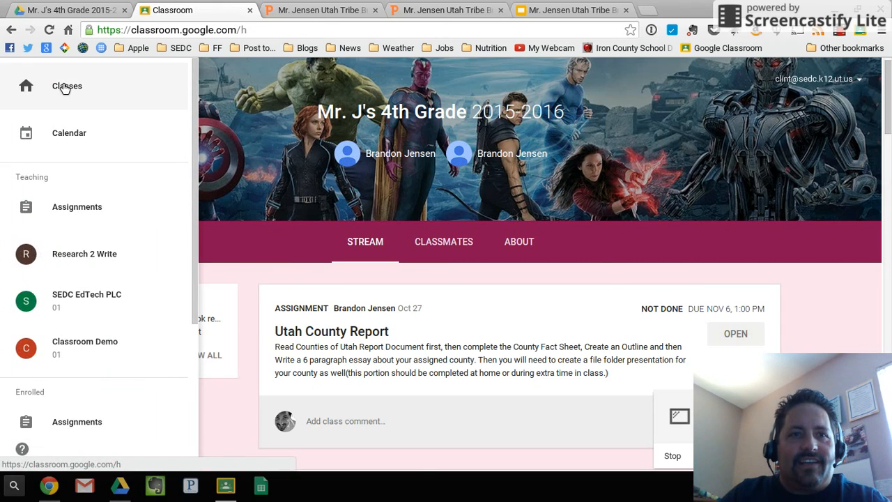
{"action": "left_click", "coordinate": [67, 87]}
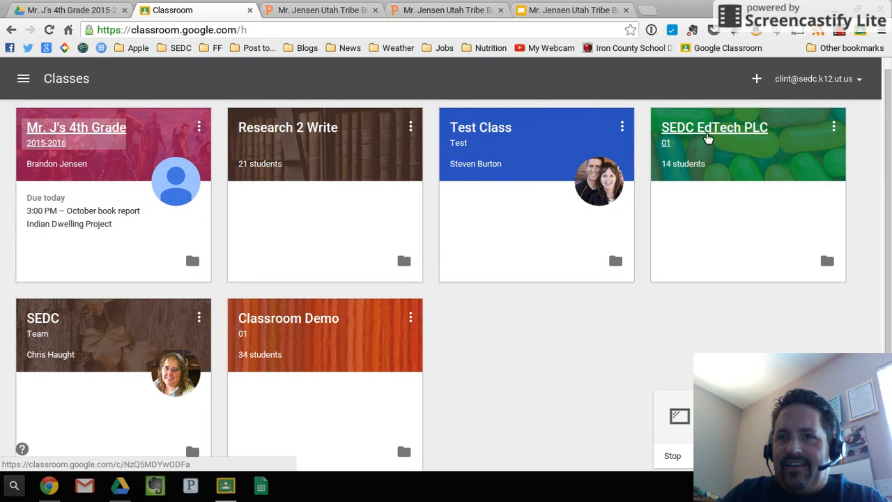
{"action": "left_click", "coordinate": [714, 127]}
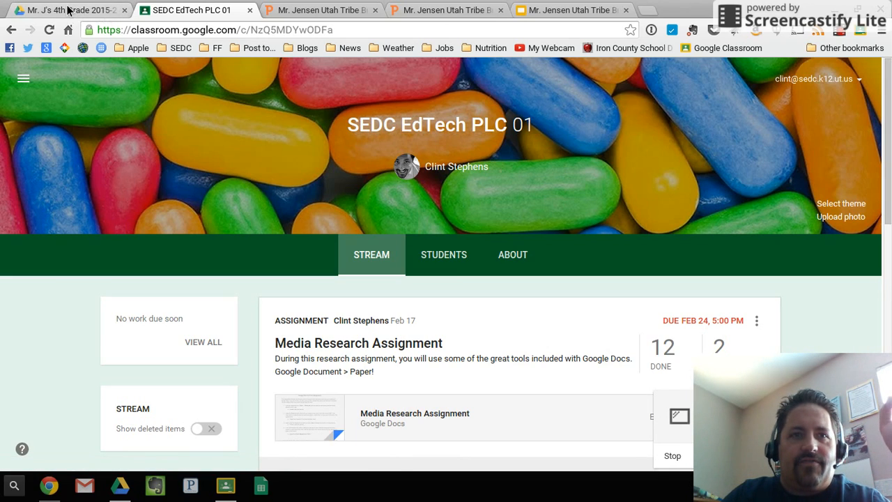
Switch to Google Drive and open My Drive > Classroom > Mr. J's 4th Grade 2015-2016, closing the New menu
{"action": "left_click", "coordinate": [67, 10]}
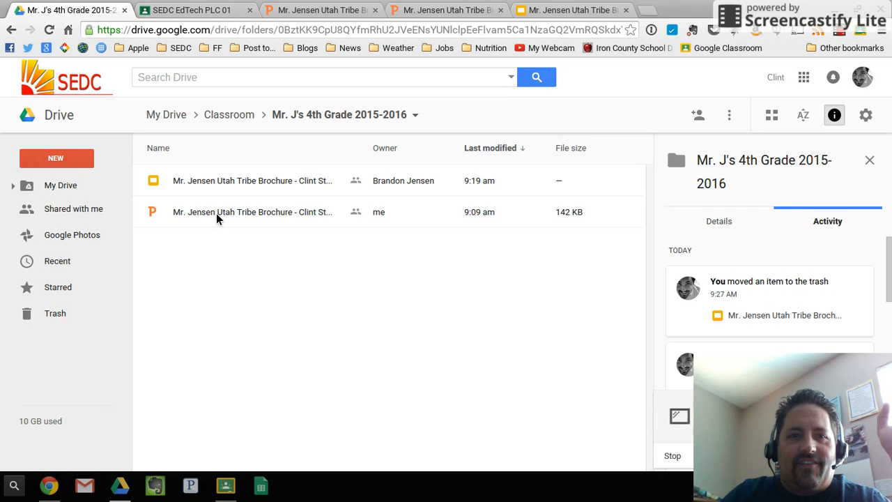
{"action": "mouse_move", "coordinate": [223, 211]}
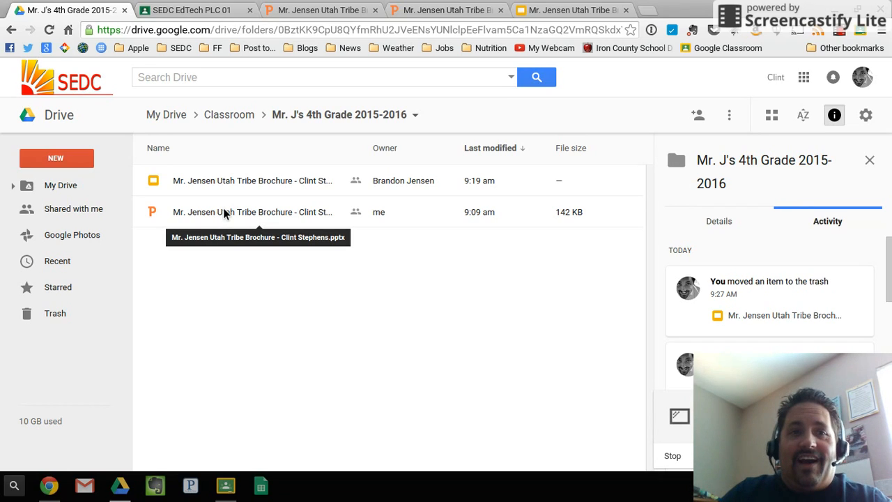
{"action": "left_click", "coordinate": [55, 159]}
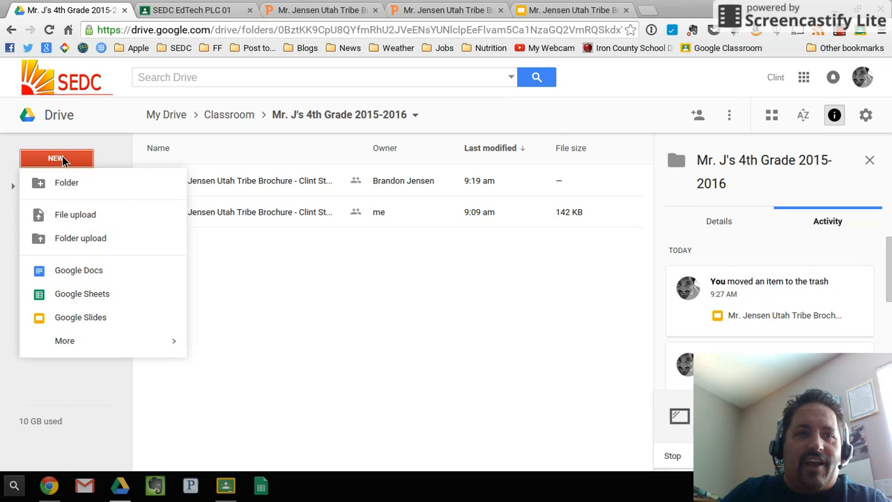
{"action": "left_click", "coordinate": [323, 272]}
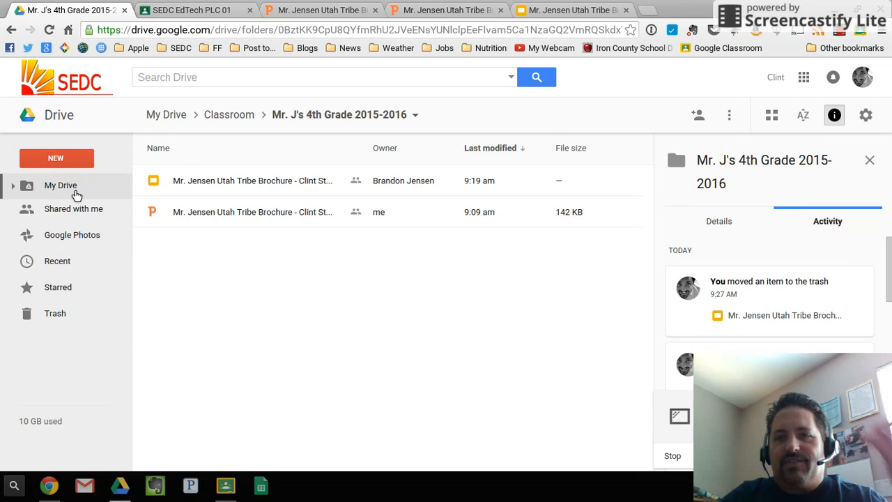
{"action": "left_click", "coordinate": [56, 159]}
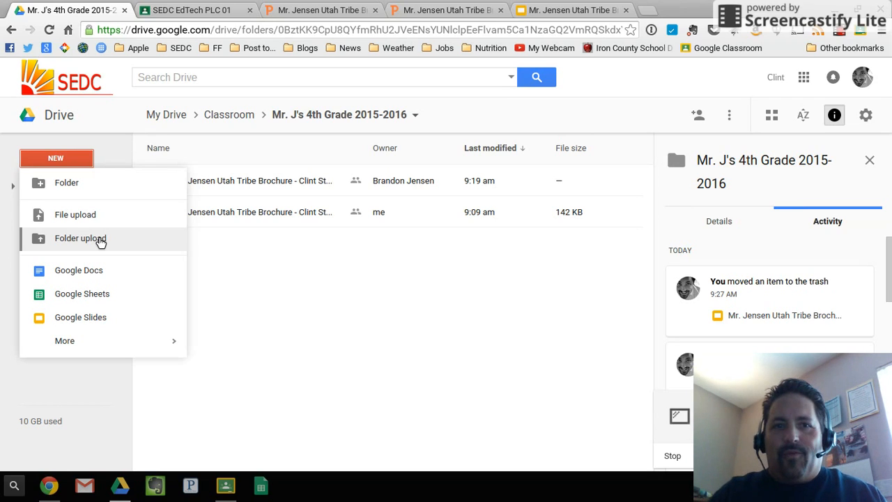
{"action": "left_click", "coordinate": [259, 276]}
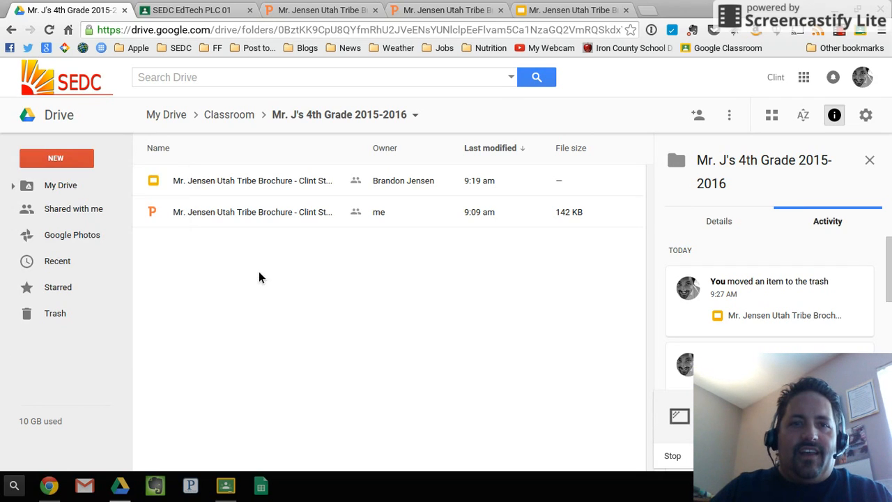
Open the .pptx brochure in Office Compatibility Mode and save it as Google Slides from the File menu
{"action": "left_click", "coordinate": [252, 212]}
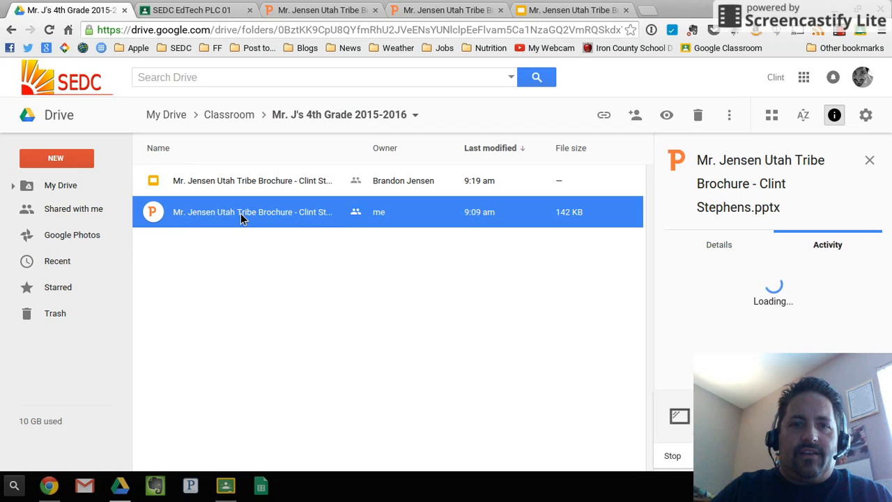
{"action": "right_click", "coordinate": [253, 211]}
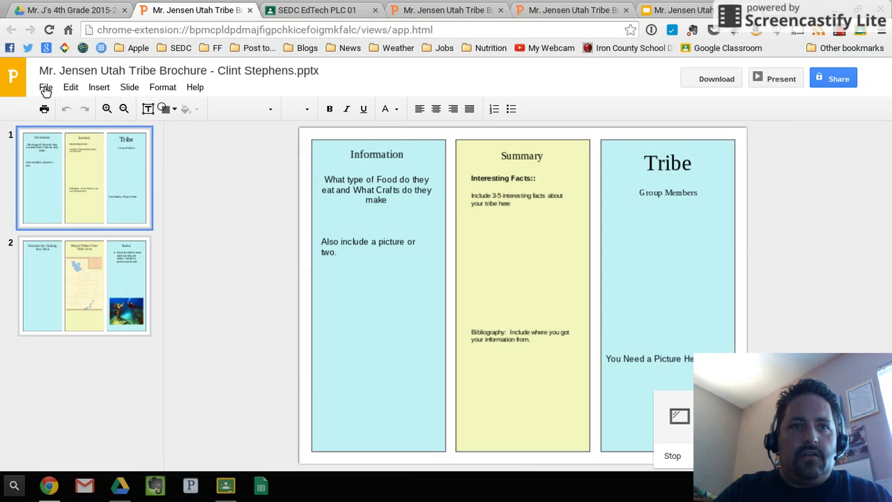
{"action": "left_click", "coordinate": [45, 86]}
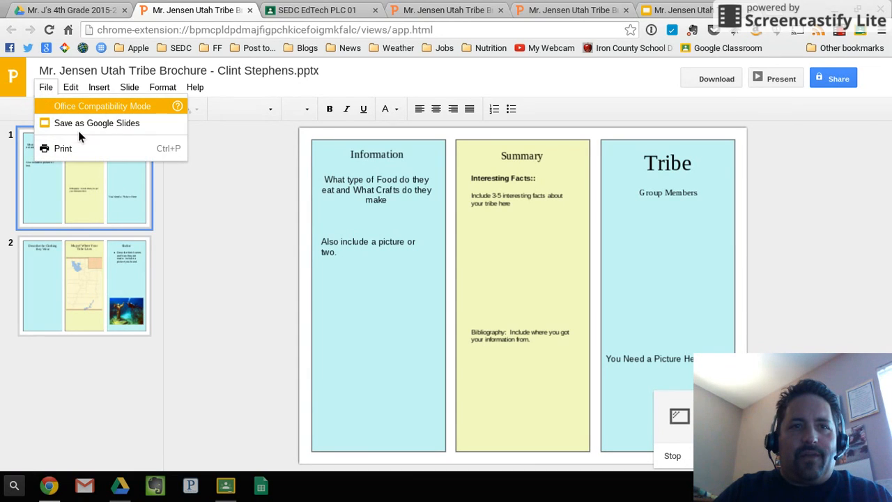
{"action": "mouse_move", "coordinate": [97, 130]}
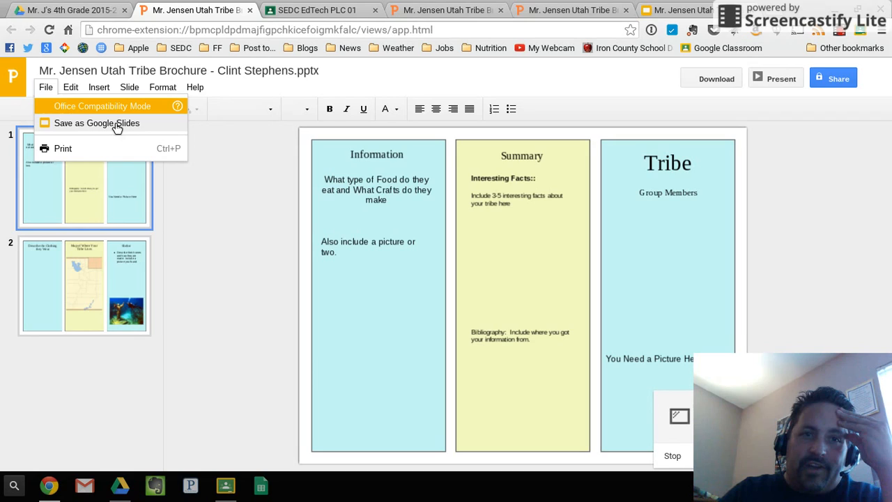
{"action": "mouse_move", "coordinate": [98, 128]}
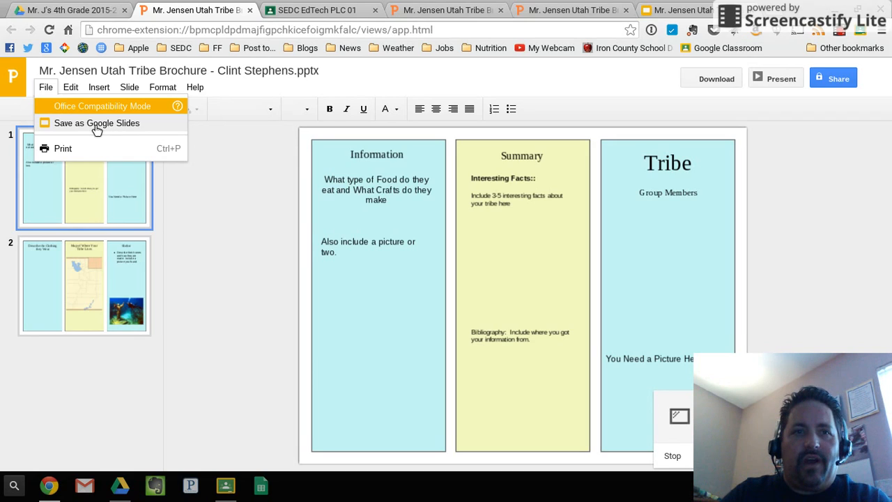
{"action": "mouse_move", "coordinate": [100, 125]}
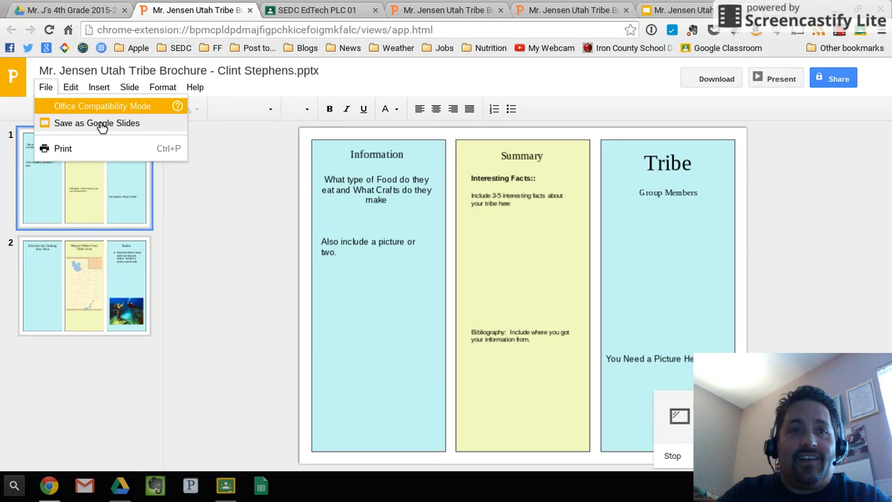
{"action": "left_click", "coordinate": [98, 122]}
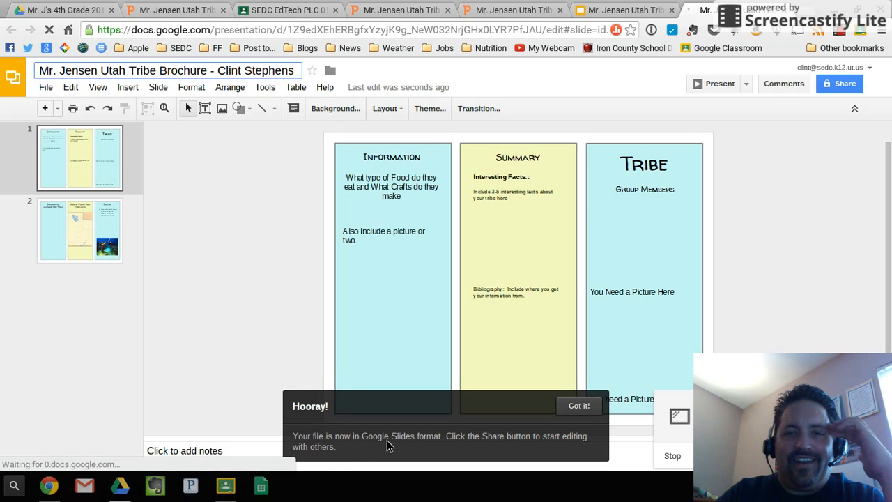
Dismiss the conversion notice, shorten the title to Utah Tribe Brochure, and cancel Move to folder
{"action": "left_click", "coordinate": [579, 406]}
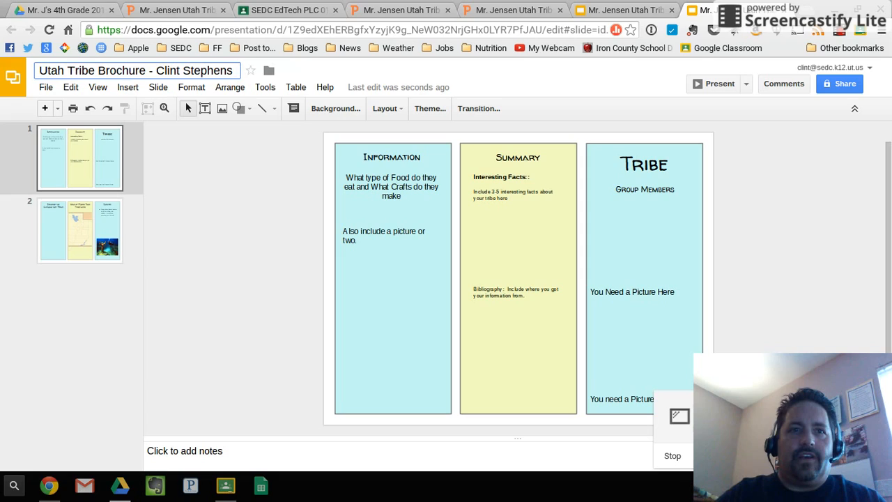
{"action": "left_click", "coordinate": [151, 69]}
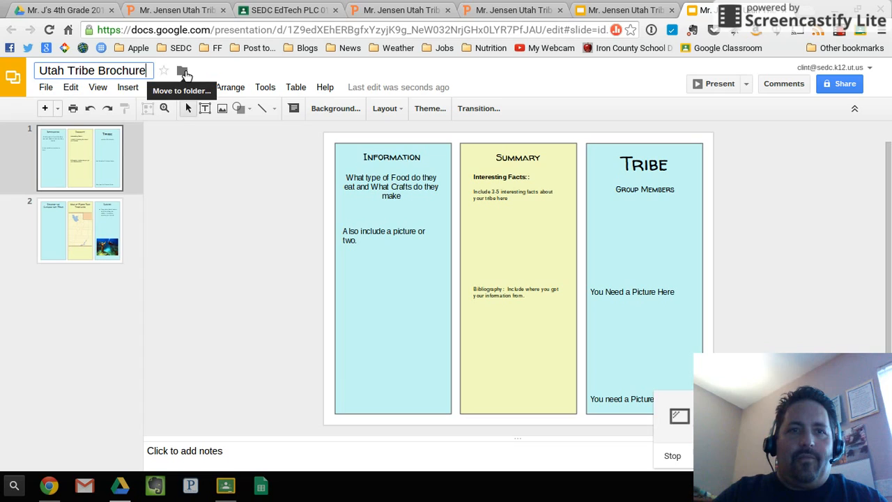
{"action": "left_click", "coordinate": [181, 70]}
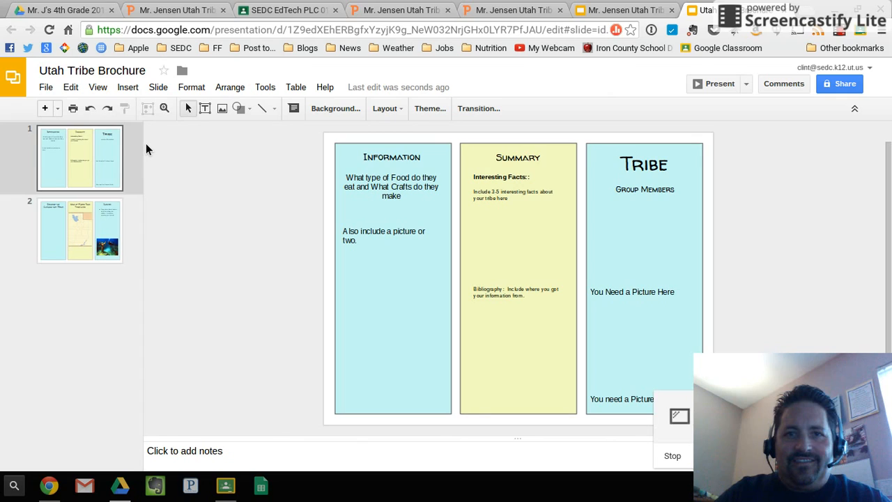
{"action": "left_click", "coordinate": [181, 69]}
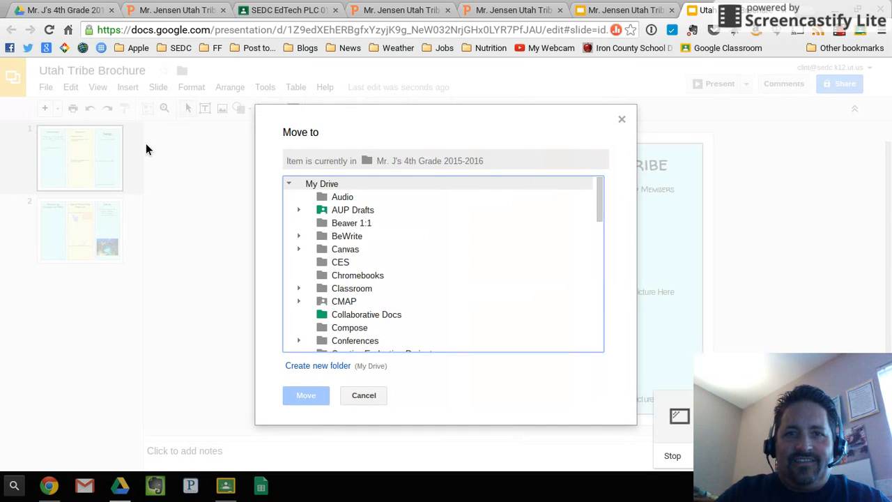
{"action": "left_click", "coordinate": [351, 287]}
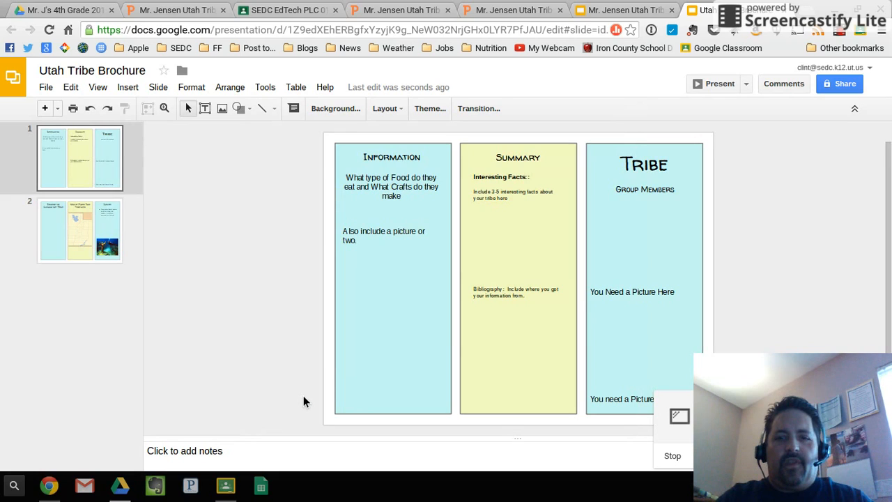
{"action": "mouse_move", "coordinate": [254, 173]}
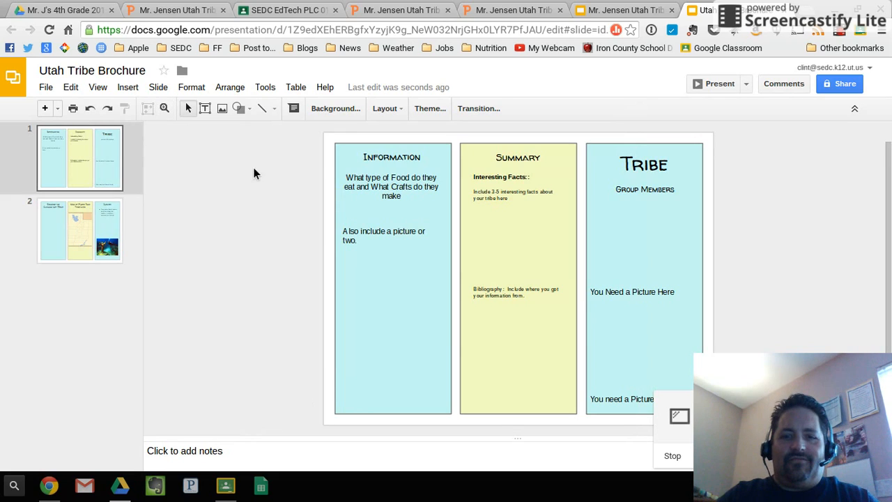
{"action": "mouse_move", "coordinate": [317, 163]}
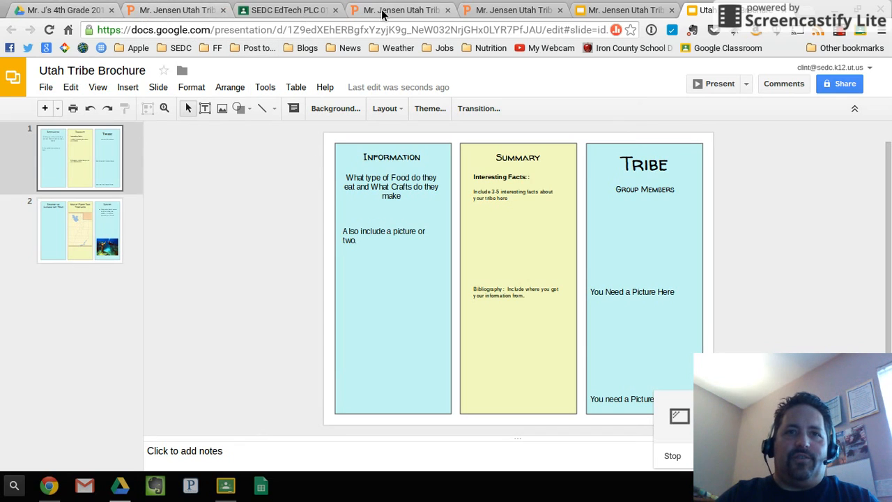
Create a new assignment in the SEDC EdTech PLC class titled 'Utah Tribes Brochure'
{"action": "left_click", "coordinate": [285, 10]}
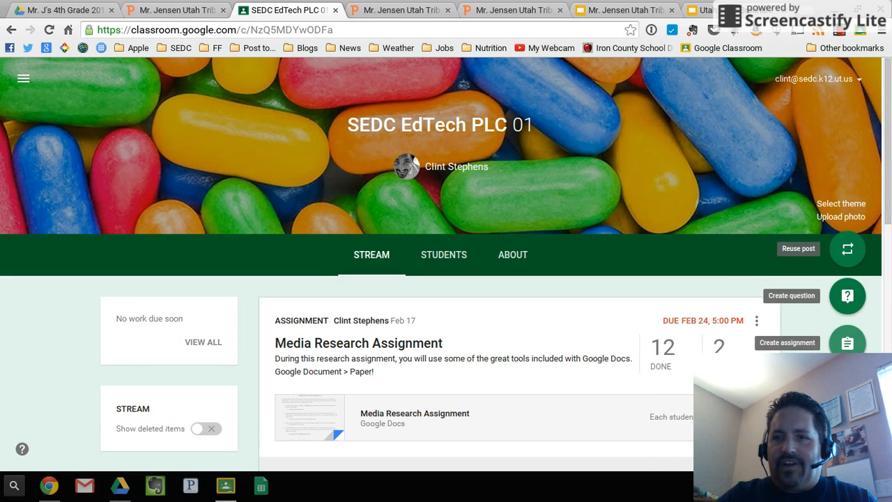
{"action": "left_click", "coordinate": [847, 342]}
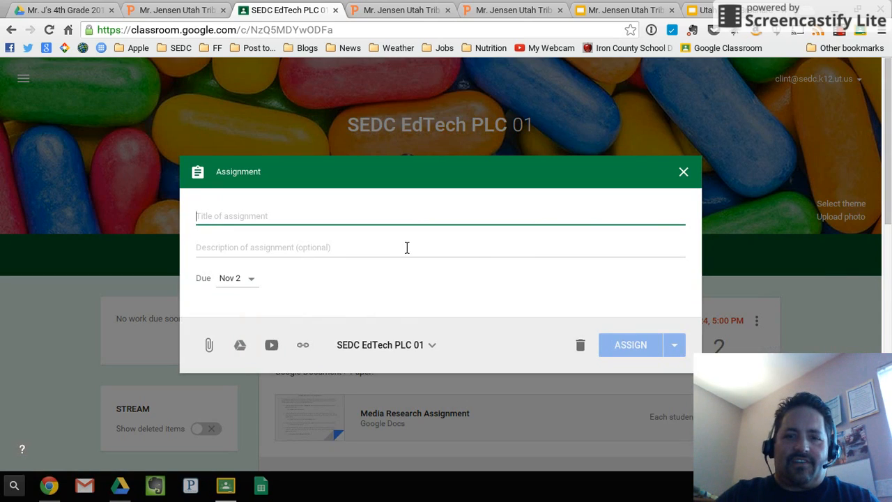
{"action": "type", "text": "Uta"}
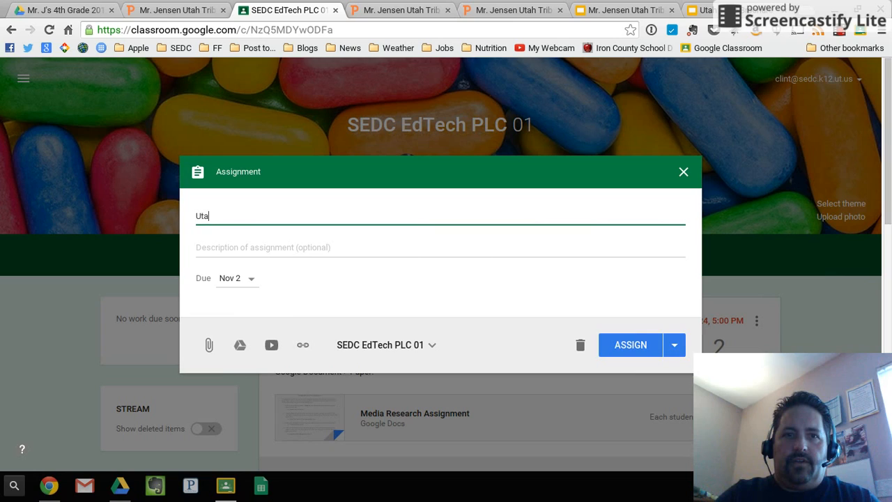
{"action": "type", "text": "h Tribes"}
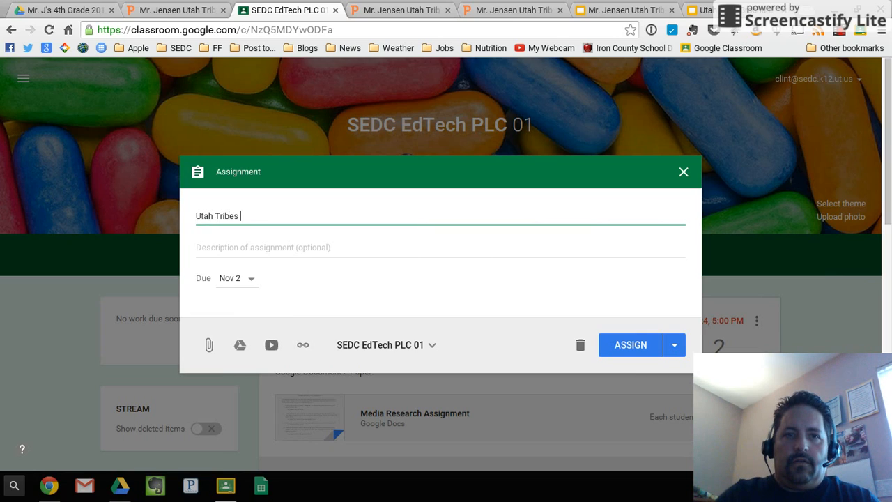
{"action": "type", "text": "Broc"}
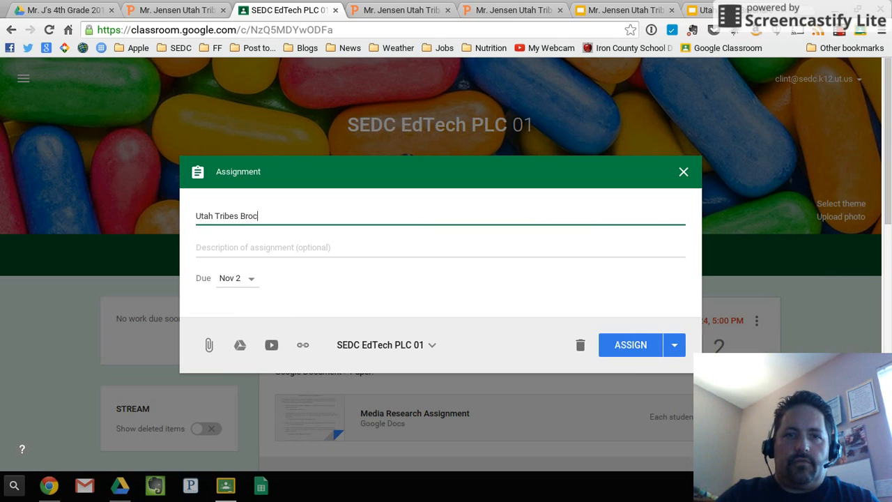
{"action": "type", "text": "hure"}
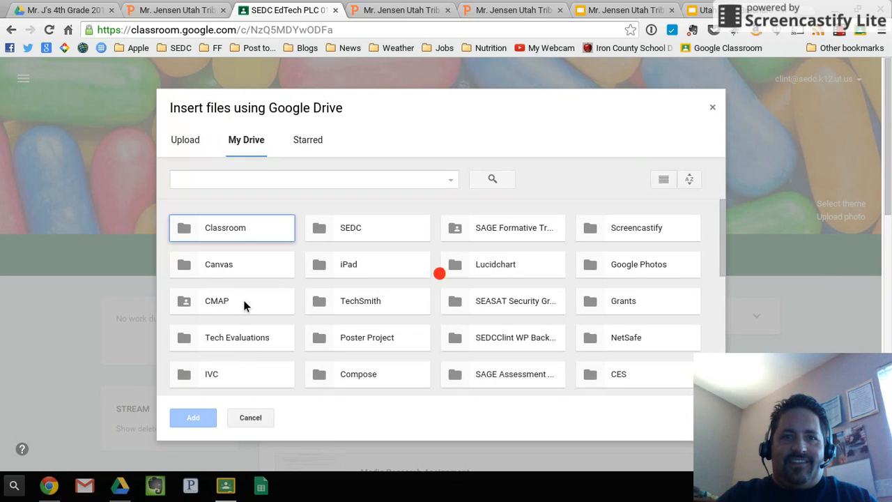
Attach the Utah Tribe Brochure presentation from the Classroom folder in Drive
{"action": "double_click", "coordinate": [225, 227]}
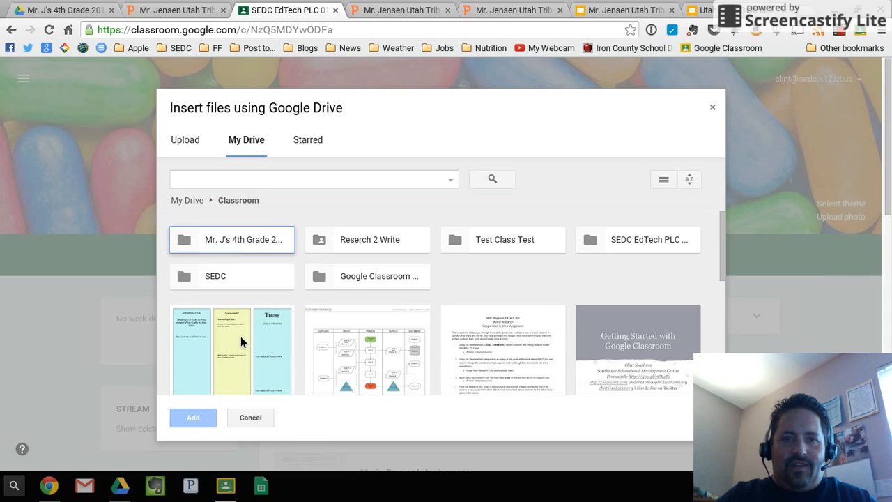
{"action": "left_click", "coordinate": [231, 256]}
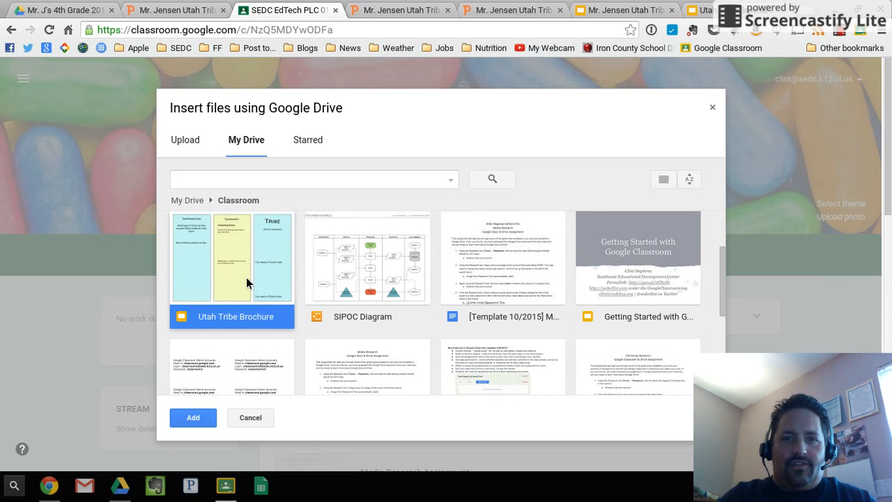
{"action": "left_click", "coordinate": [193, 418]}
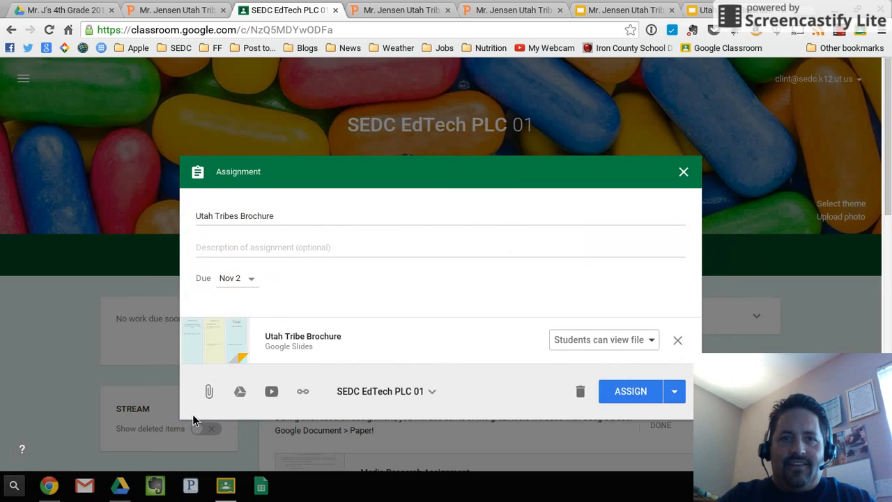
Set the file to Make a copy for each student and assign it to the class
{"action": "left_click", "coordinate": [602, 340]}
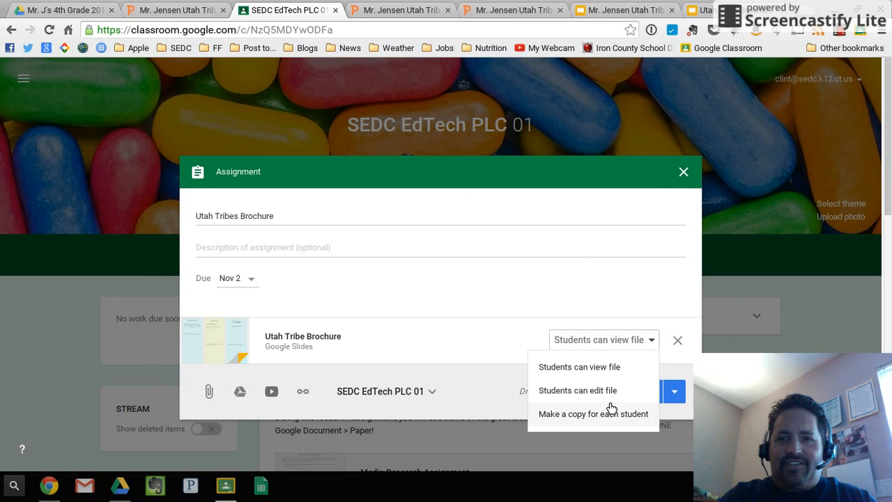
{"action": "left_click", "coordinate": [592, 412]}
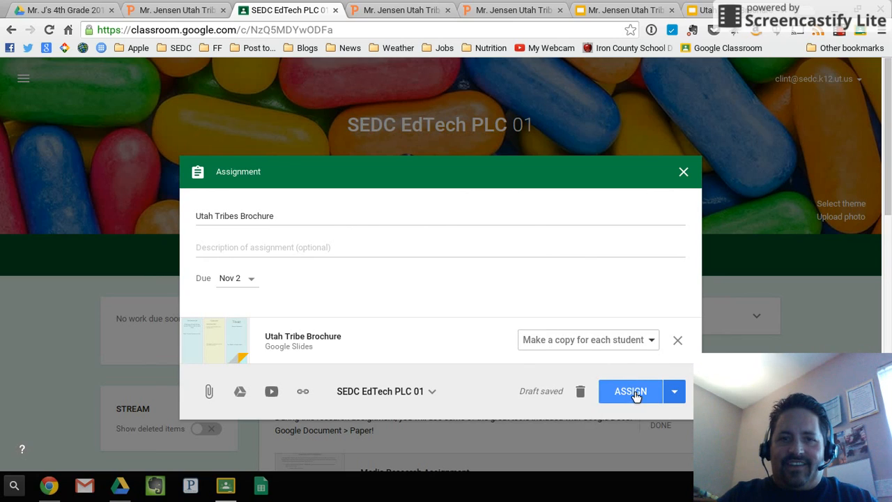
{"action": "left_click", "coordinate": [630, 390]}
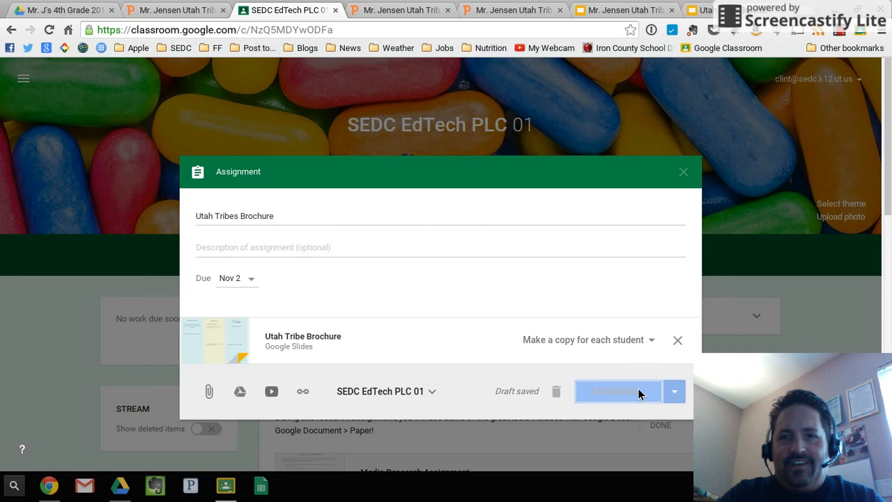
{"action": "left_click", "coordinate": [615, 391]}
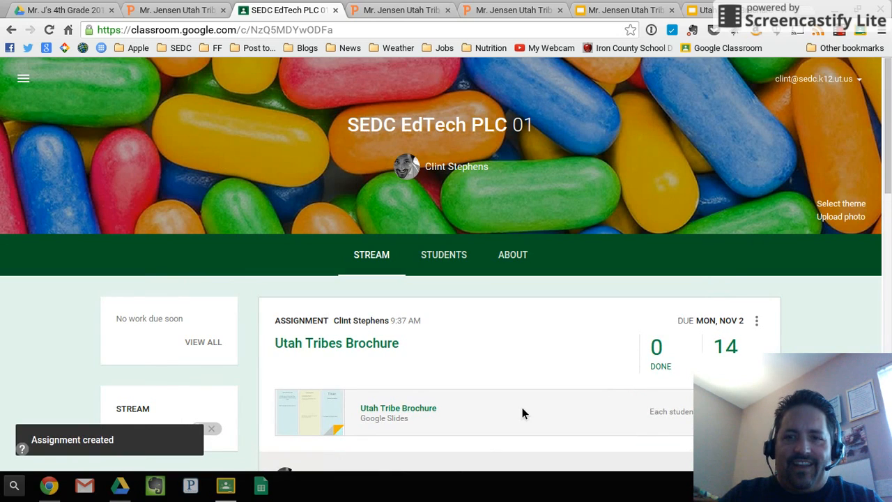
{"action": "scroll", "scroll_direction": "down", "scroll_amount": 3}
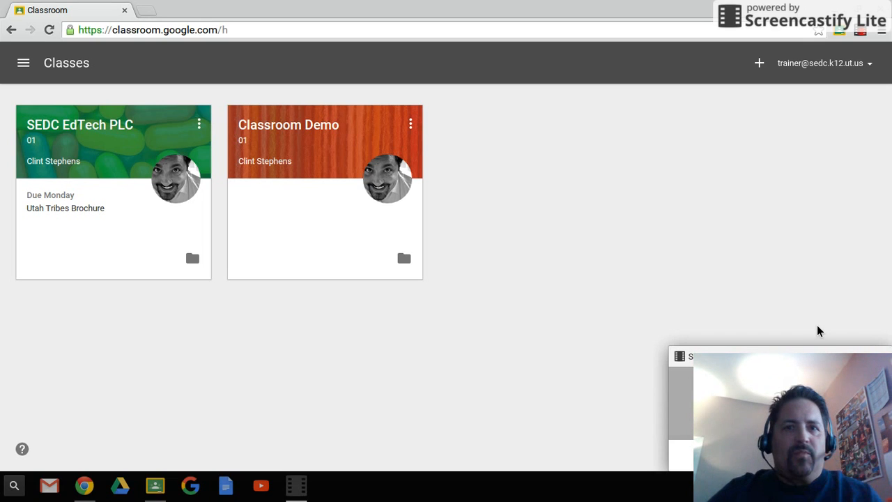
{"action": "mouse_move", "coordinate": [401, 165]}
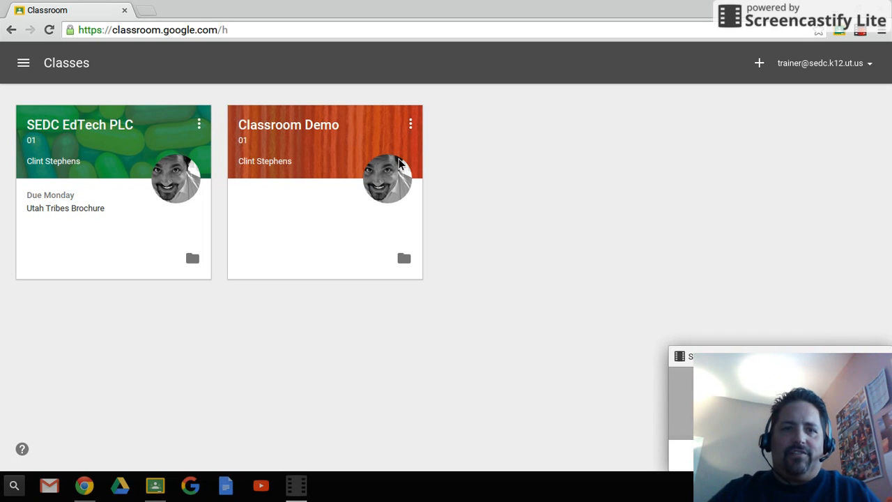
{"action": "mouse_move", "coordinate": [780, 89]}
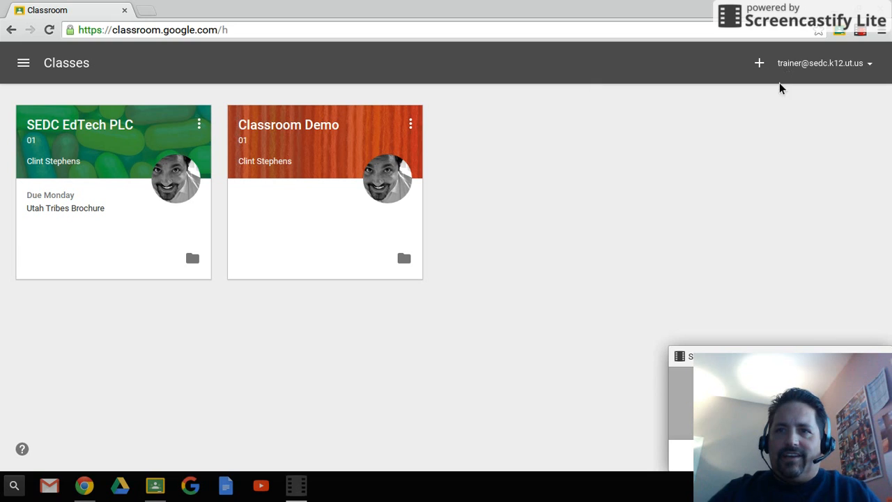
{"action": "mouse_move", "coordinate": [154, 115]}
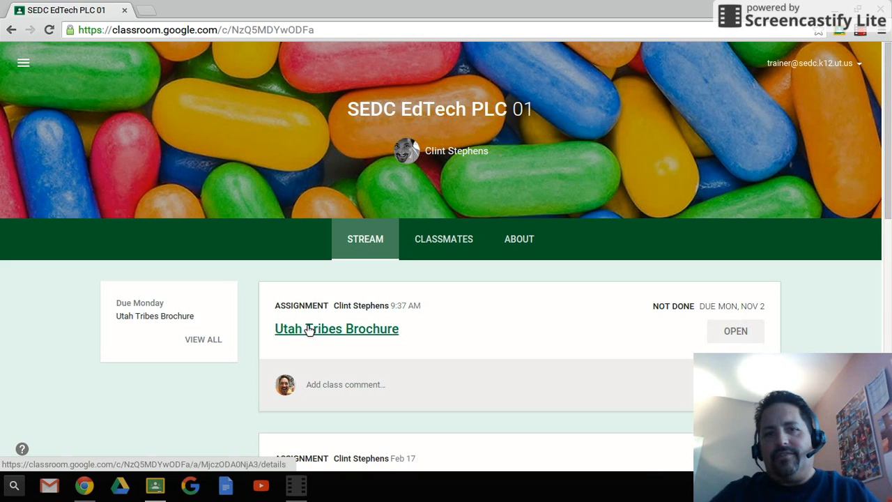
{"action": "mouse_move", "coordinate": [541, 333]}
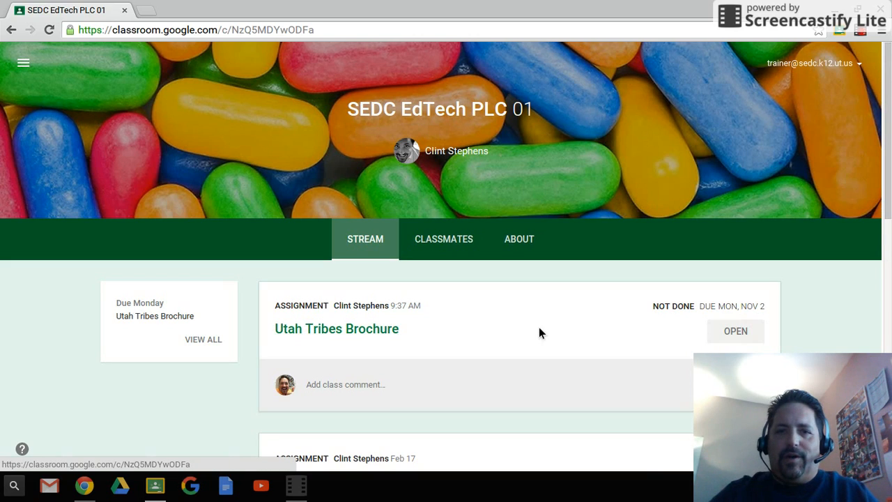
Open the Utah Tribes Brochure assignment and launch the student's attached Slides copy
{"action": "left_click", "coordinate": [734, 332]}
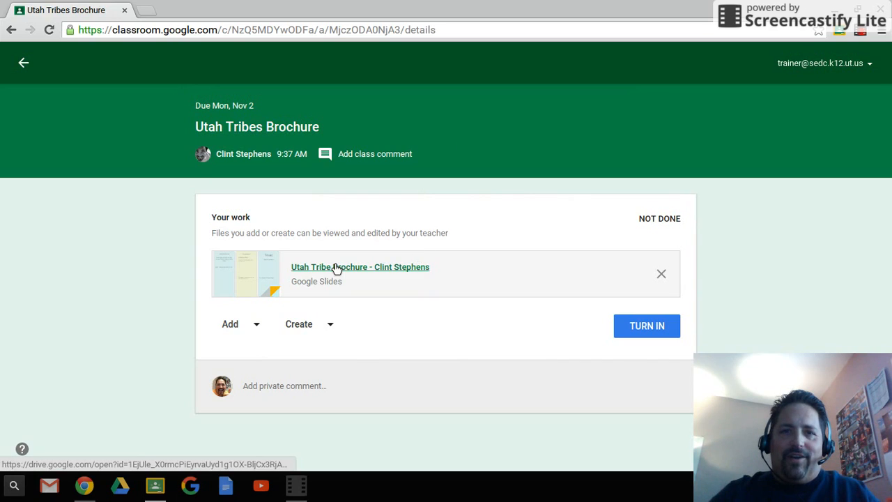
{"action": "mouse_move", "coordinate": [389, 272]}
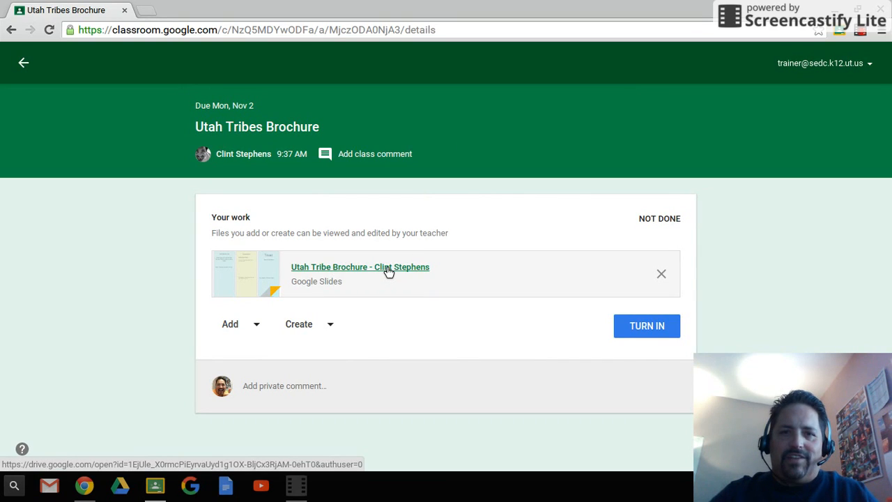
{"action": "left_click", "coordinate": [360, 268]}
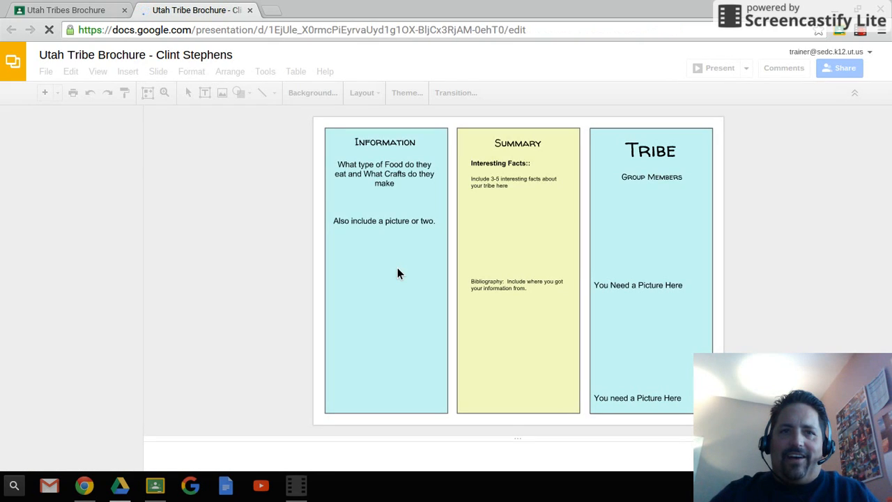
{"action": "mouse_move", "coordinate": [517, 223]}
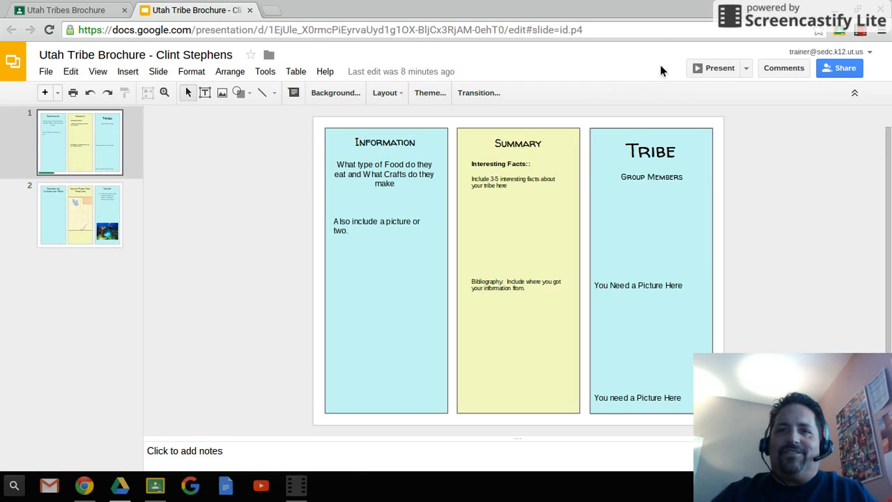
{"action": "mouse_move", "coordinate": [648, 72]}
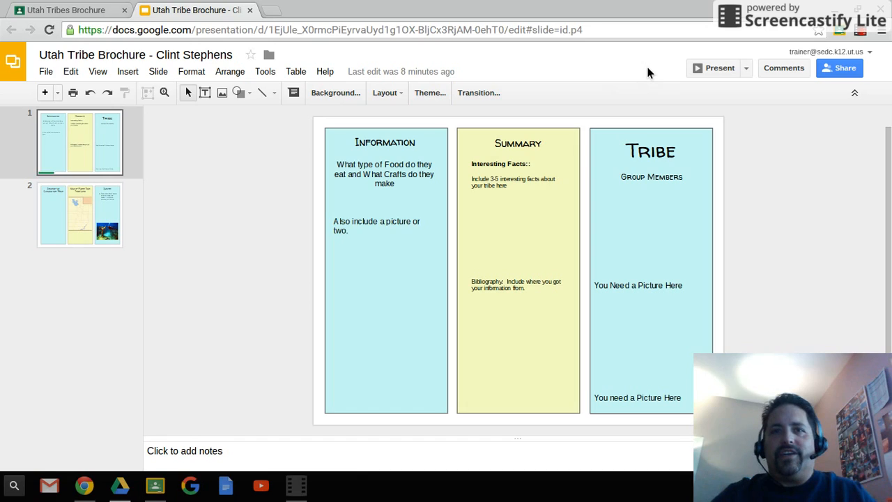
{"action": "mouse_move", "coordinate": [670, 48]}
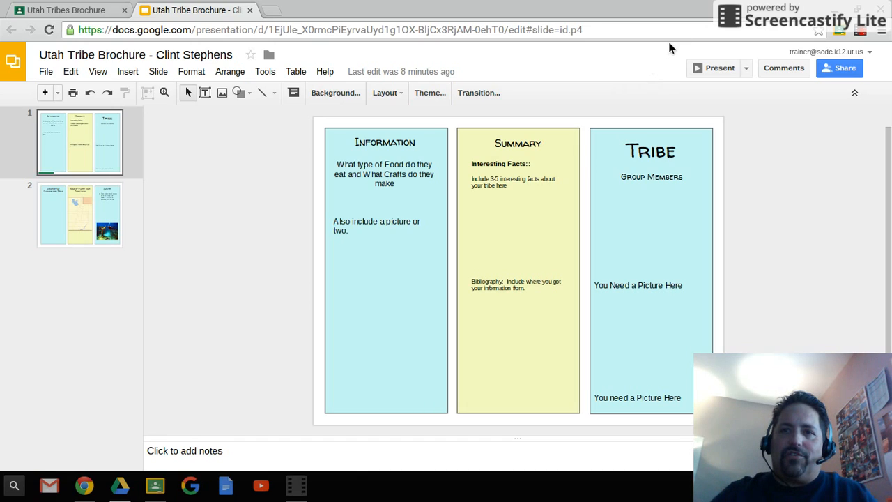
{"action": "mouse_move", "coordinate": [296, 71]}
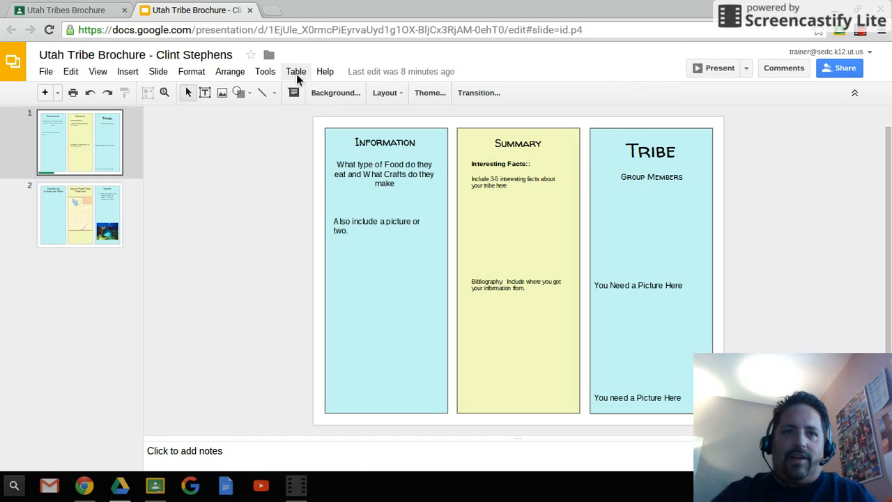
With the brochure copy loaded in Slides, bring up the Tools menu
{"action": "left_click", "coordinate": [264, 71]}
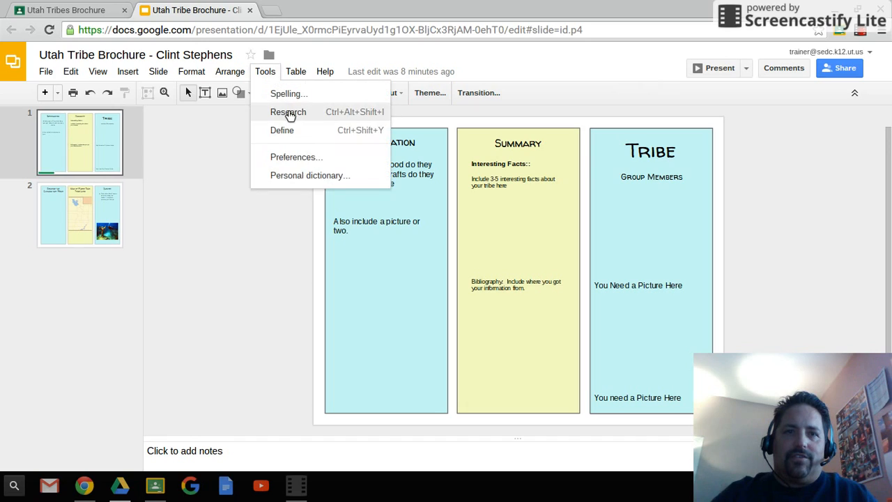
Search the Research panel for 'Ute Tribe' images
{"action": "left_click", "coordinate": [287, 112]}
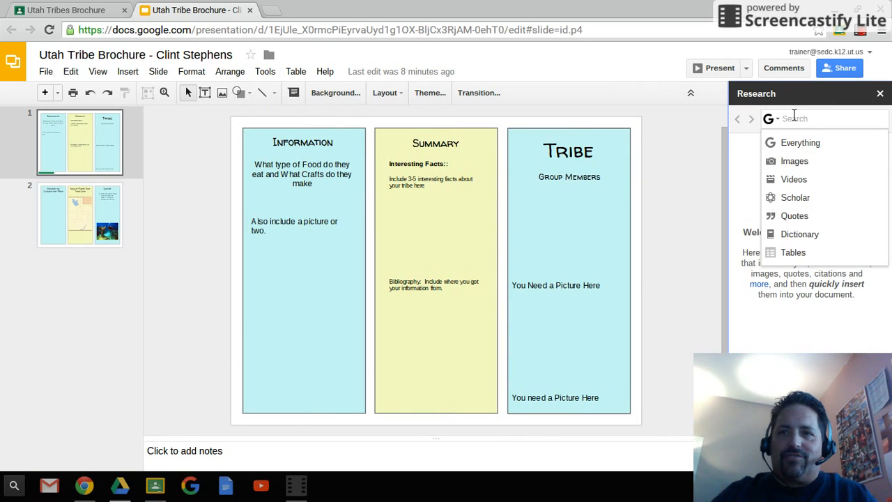
{"action": "type", "text": "U"}
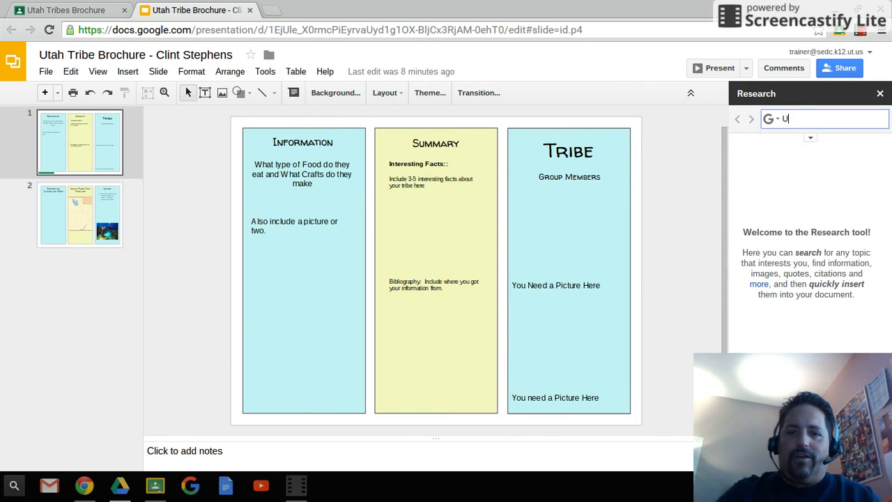
{"action": "type", "text": "tes"}
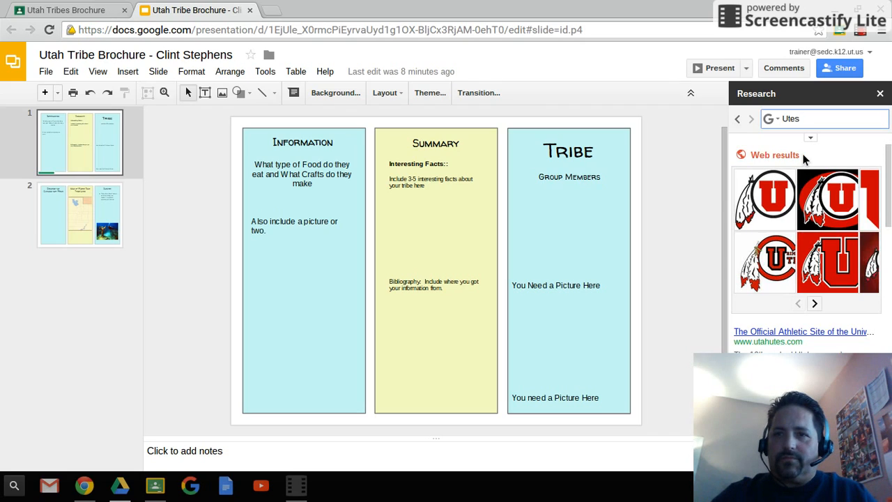
{"action": "left_click", "coordinate": [801, 118]}
{"action": "type", "text": " Tribe"}
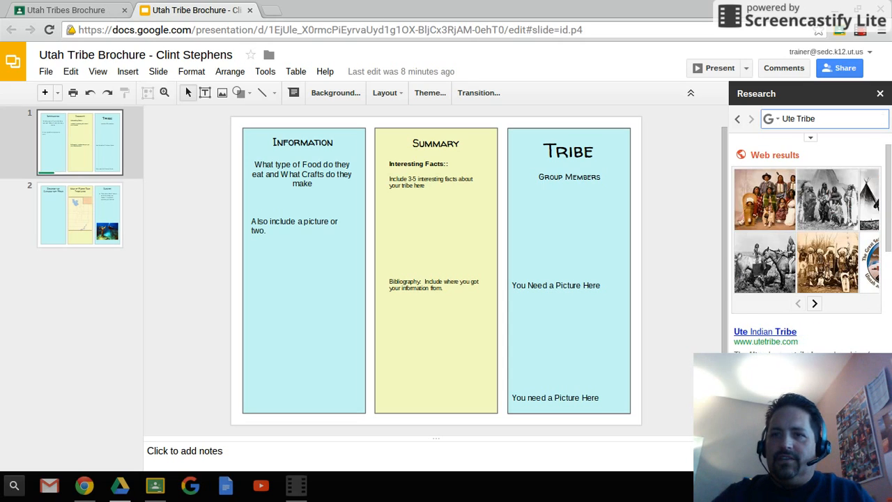
{"action": "mouse_move", "coordinate": [764, 198]}
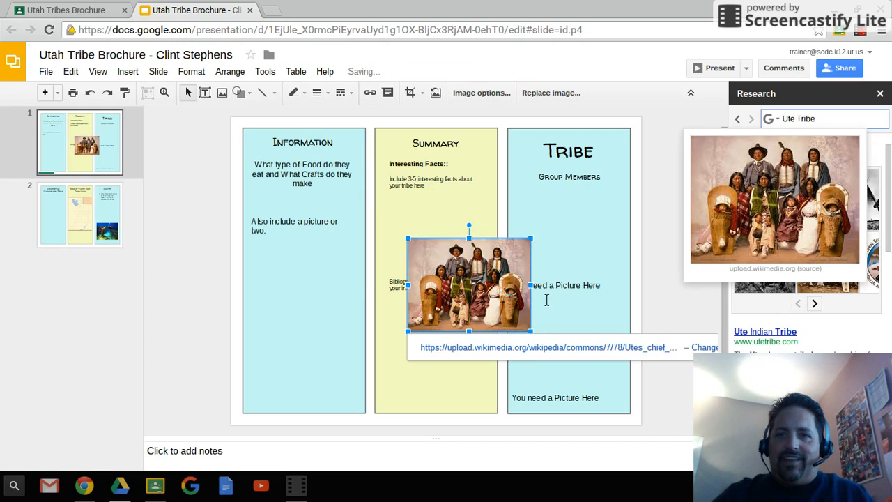
Insert a Ute Tribe photo and move it to the bottom of the Information panel
{"action": "left_click", "coordinate": [652, 301]}
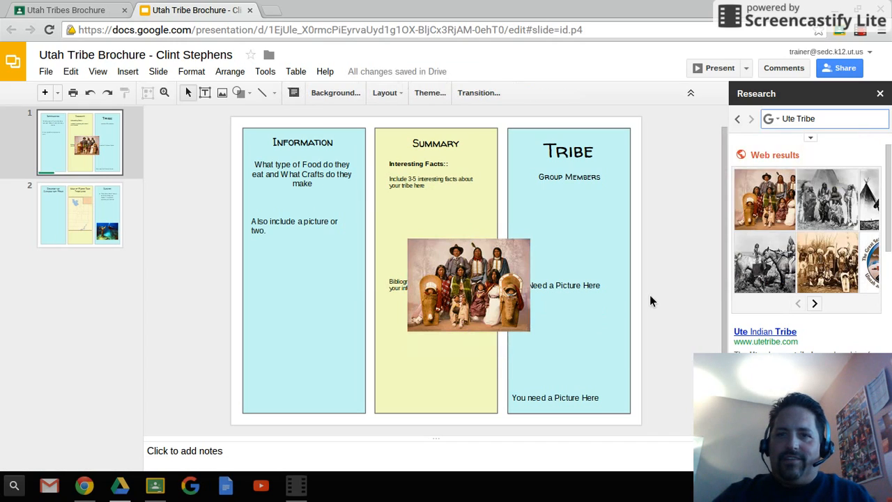
{"action": "left_click", "coordinate": [468, 285]}
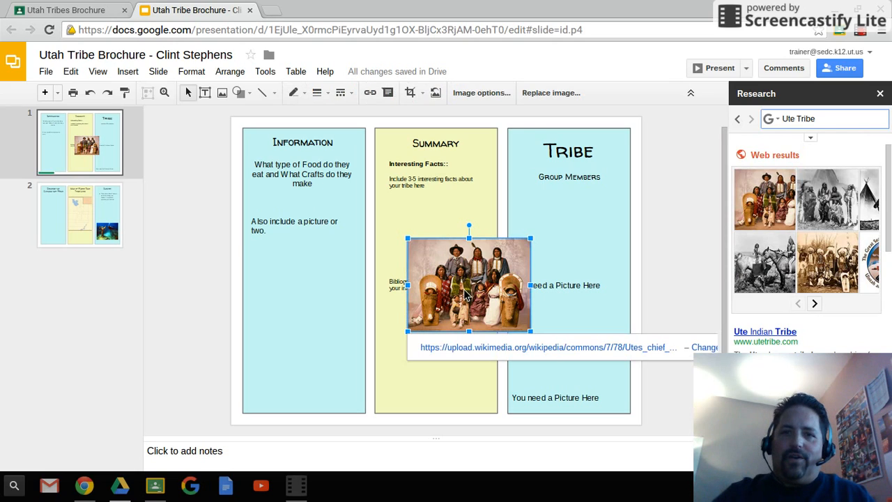
{"action": "mouse_move", "coordinate": [485, 282]}
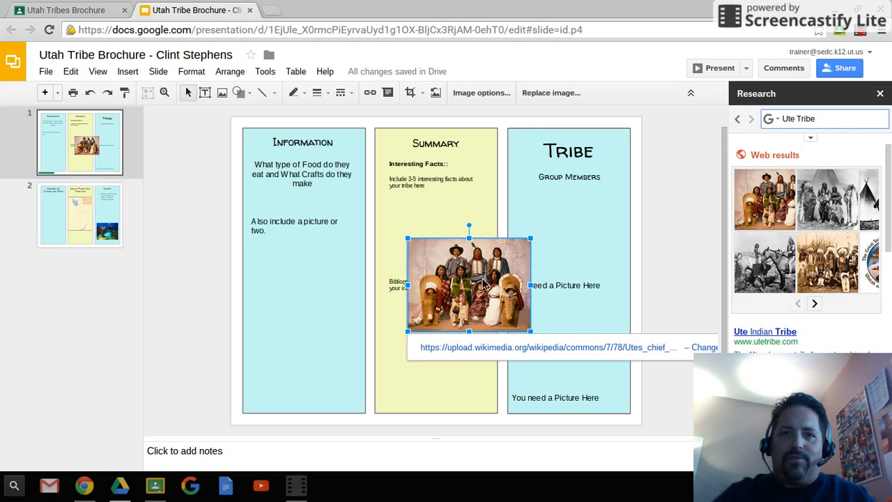
{"action": "left_click_drag", "start_coordinate": [469, 284], "coordinate": [296, 309]}
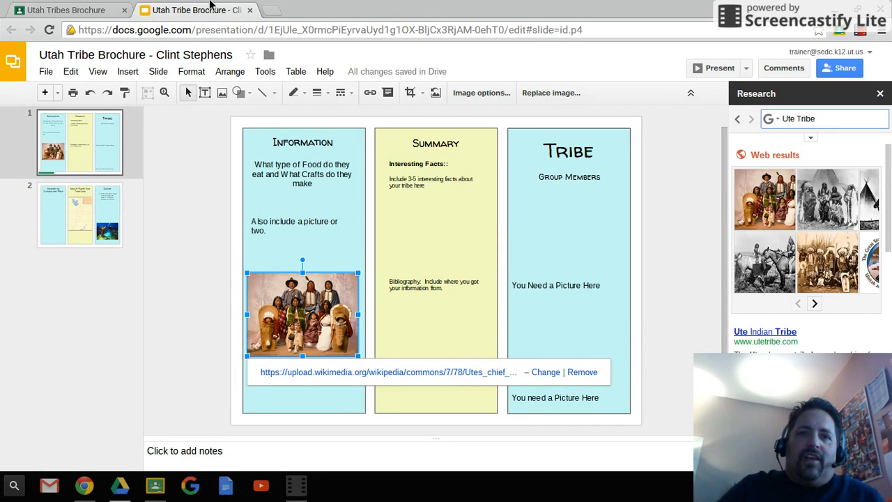
Back in Classroom, turn in the Utah Tribes Brochure assignment and confirm so it shows Done
{"action": "left_click", "coordinate": [64, 9]}
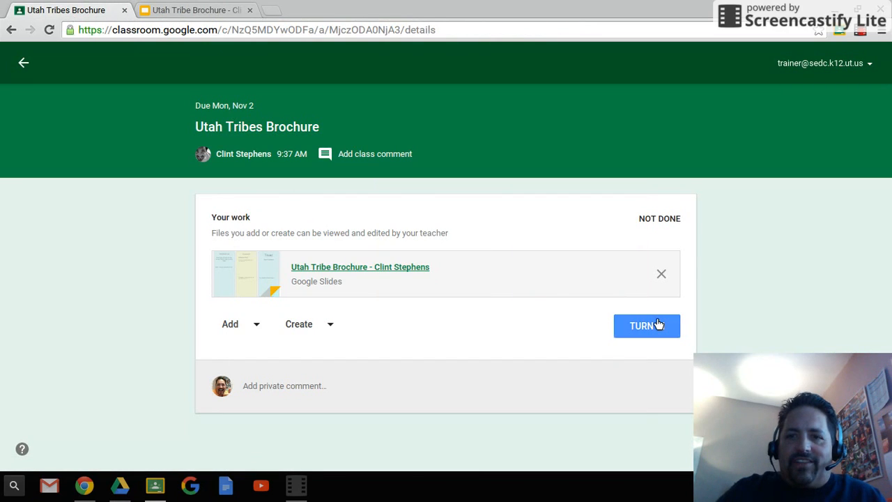
{"action": "mouse_move", "coordinate": [403, 270]}
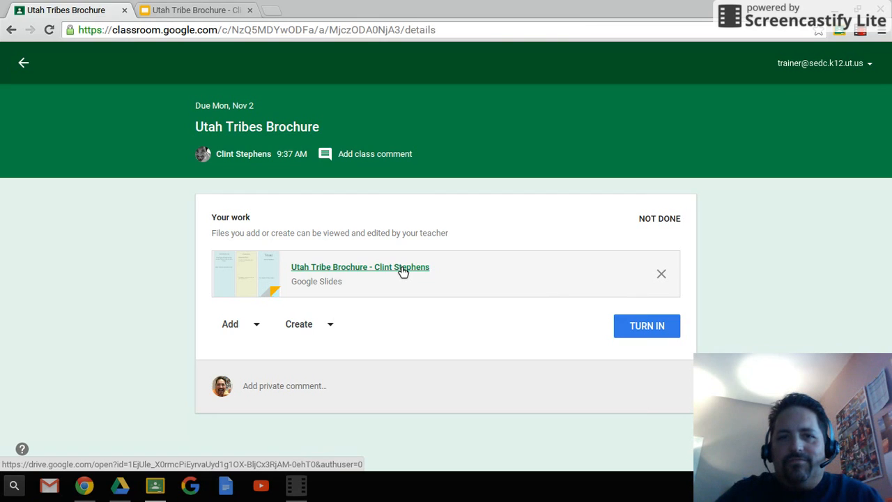
{"action": "mouse_move", "coordinate": [500, 284]}
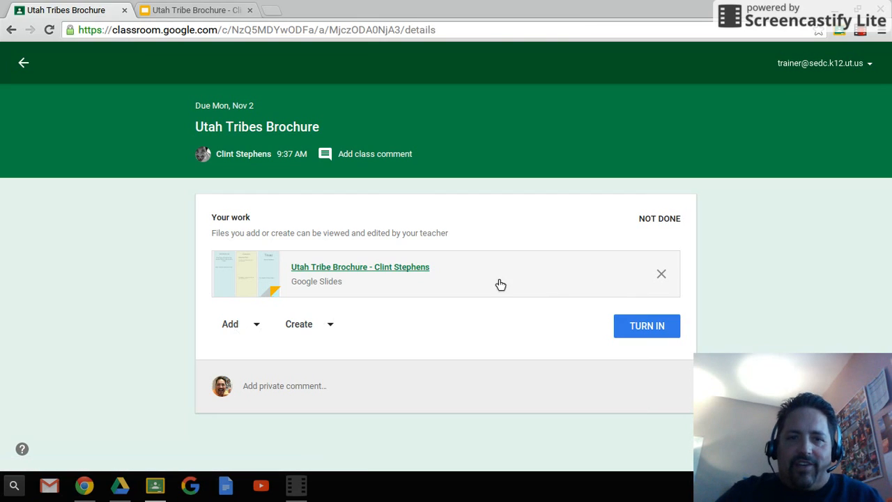
{"action": "left_click", "coordinate": [647, 326]}
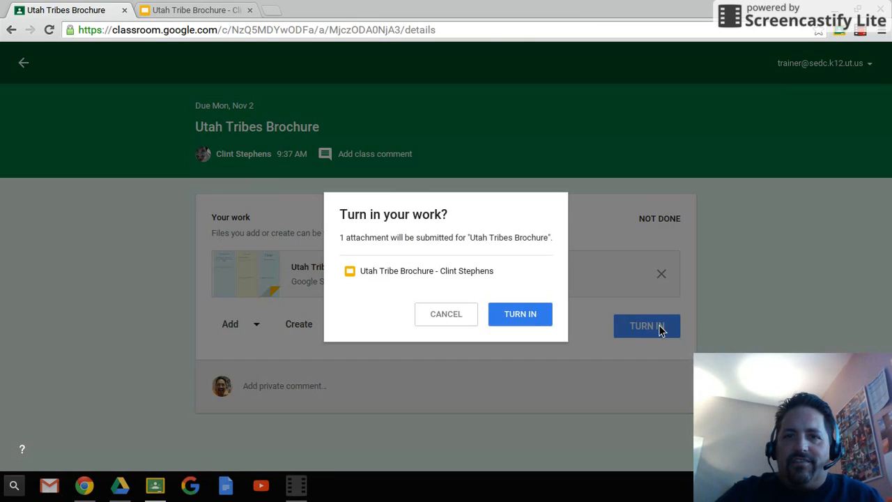
{"action": "left_click", "coordinate": [520, 314]}
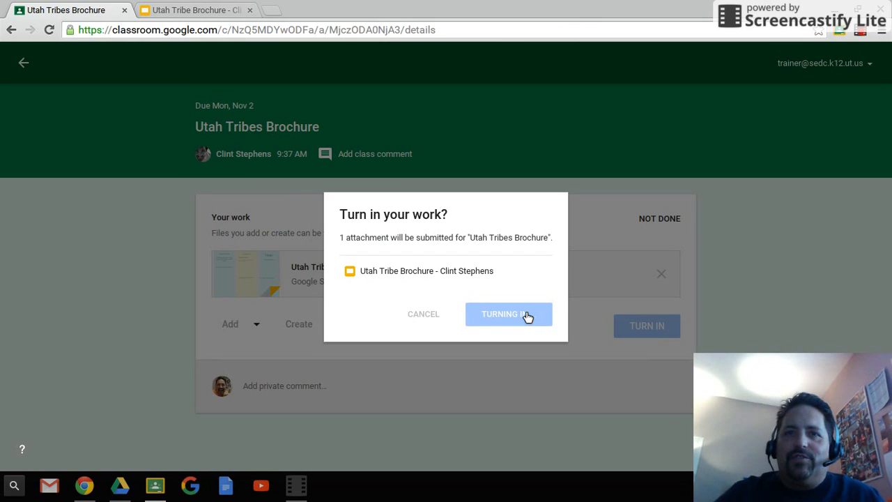
{"action": "left_click", "coordinate": [508, 313]}
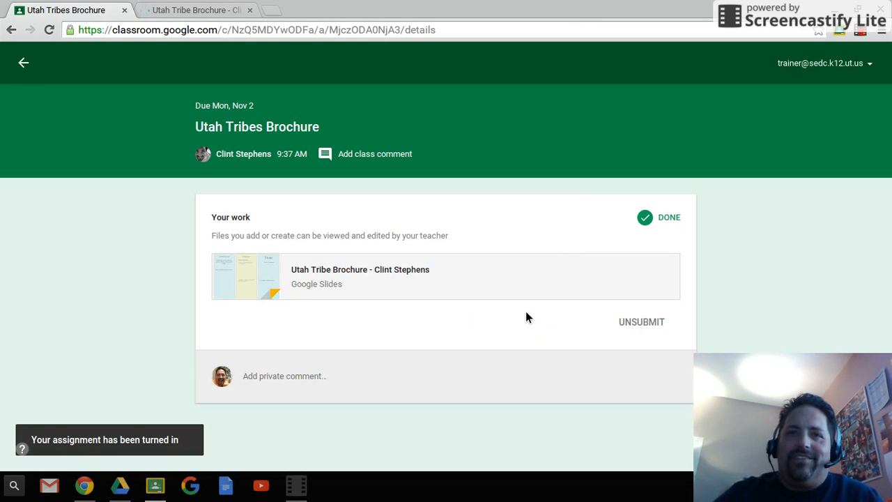